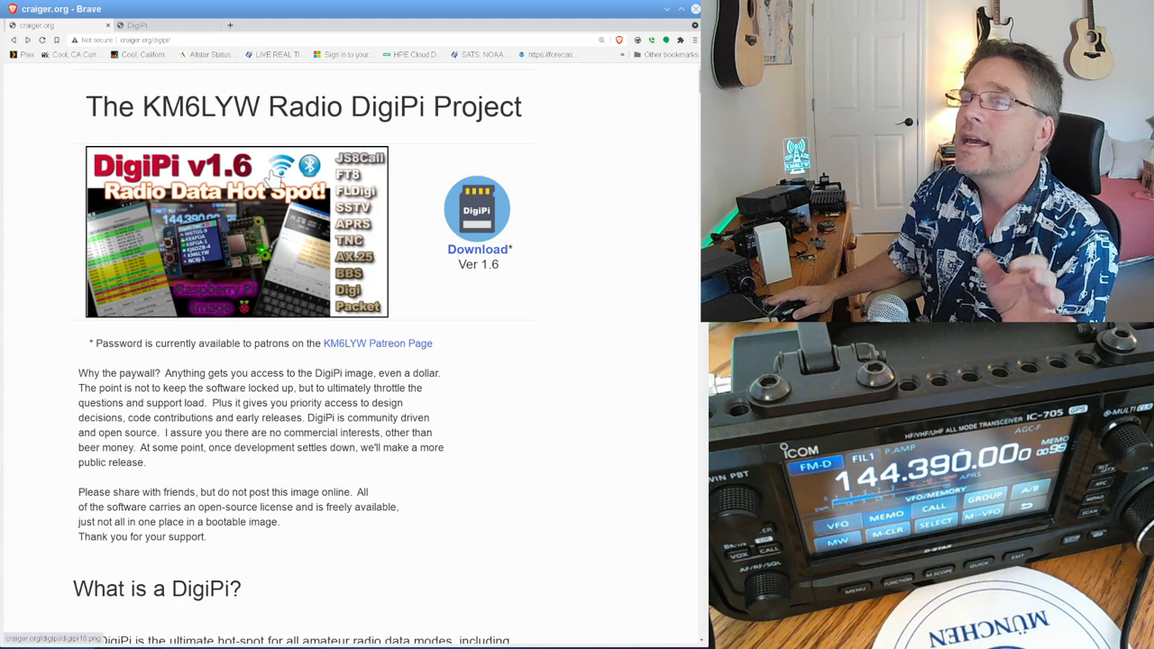
mouse_move(510, 281)
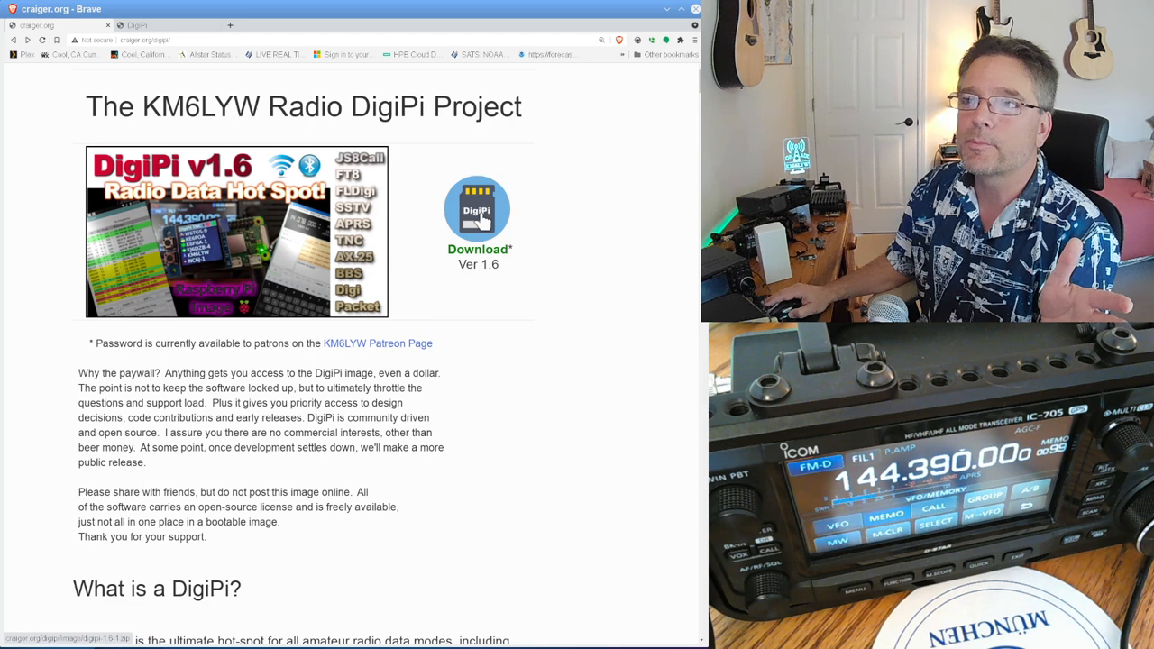
- Scroll the DigiPi project page down to the build types and Bill of Materials
scroll(down, 3)
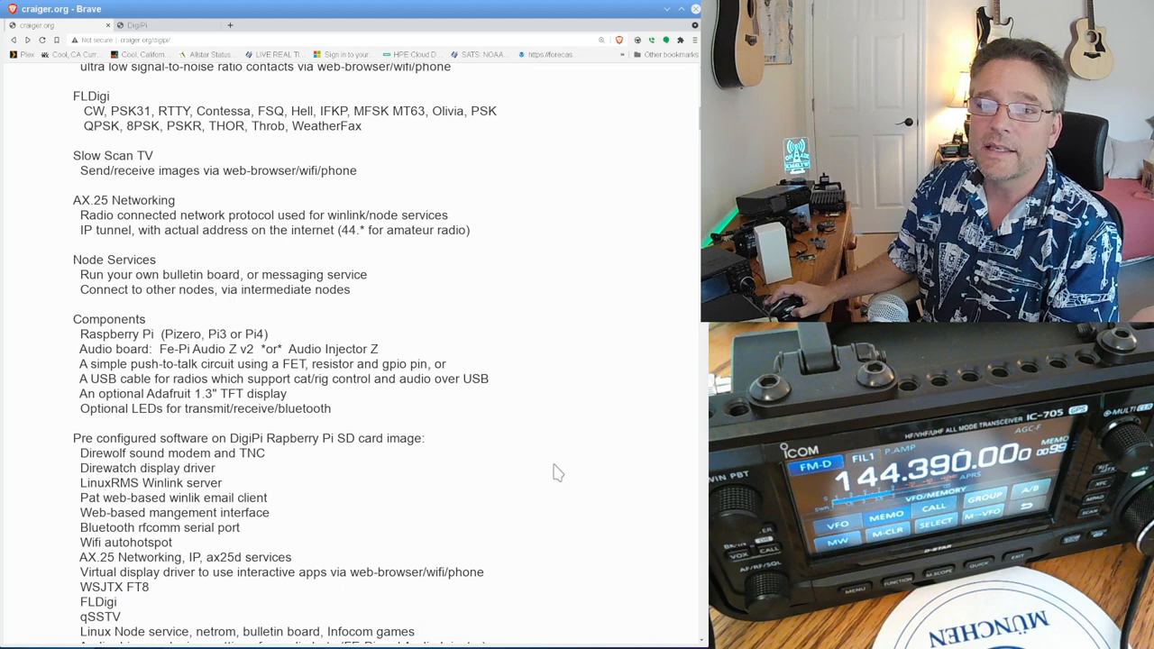
scroll(down, 3)
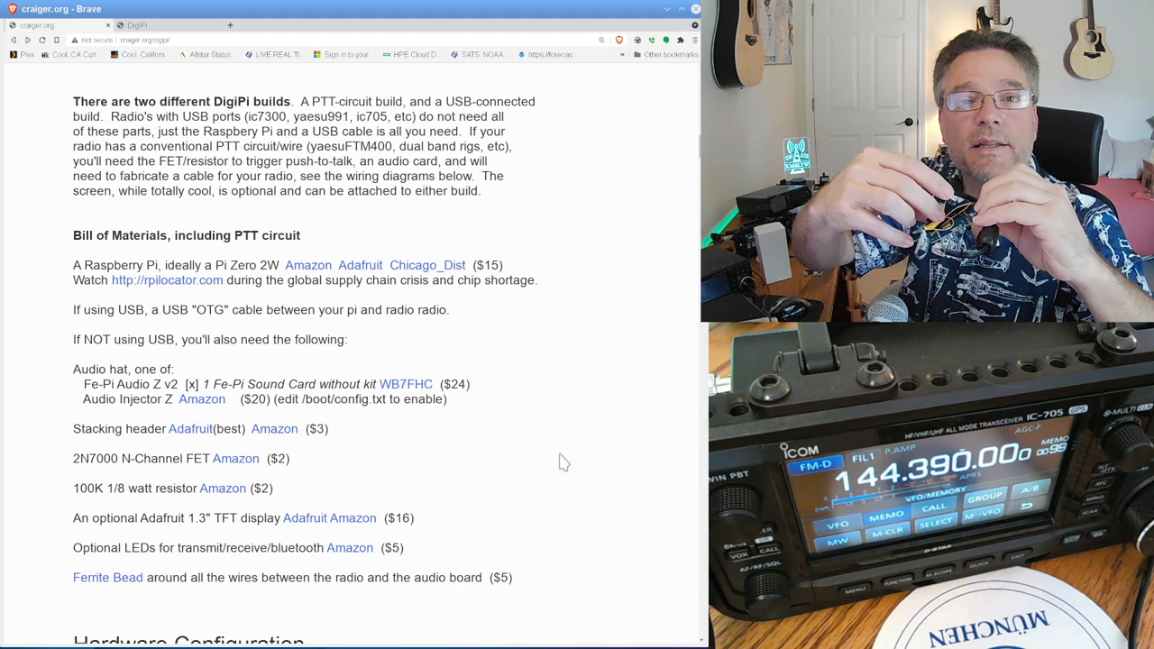
- Review the FePi Audio Z V2 wiring PDF, then go back to the project page
scroll(down, 3)
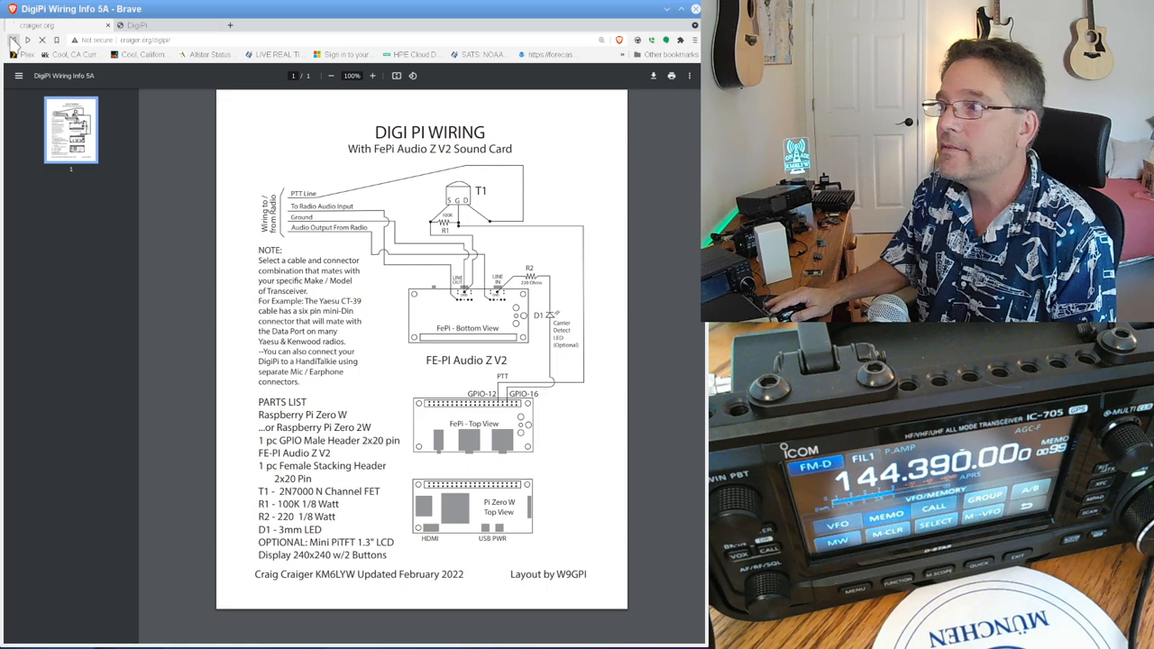
click(36, 39)
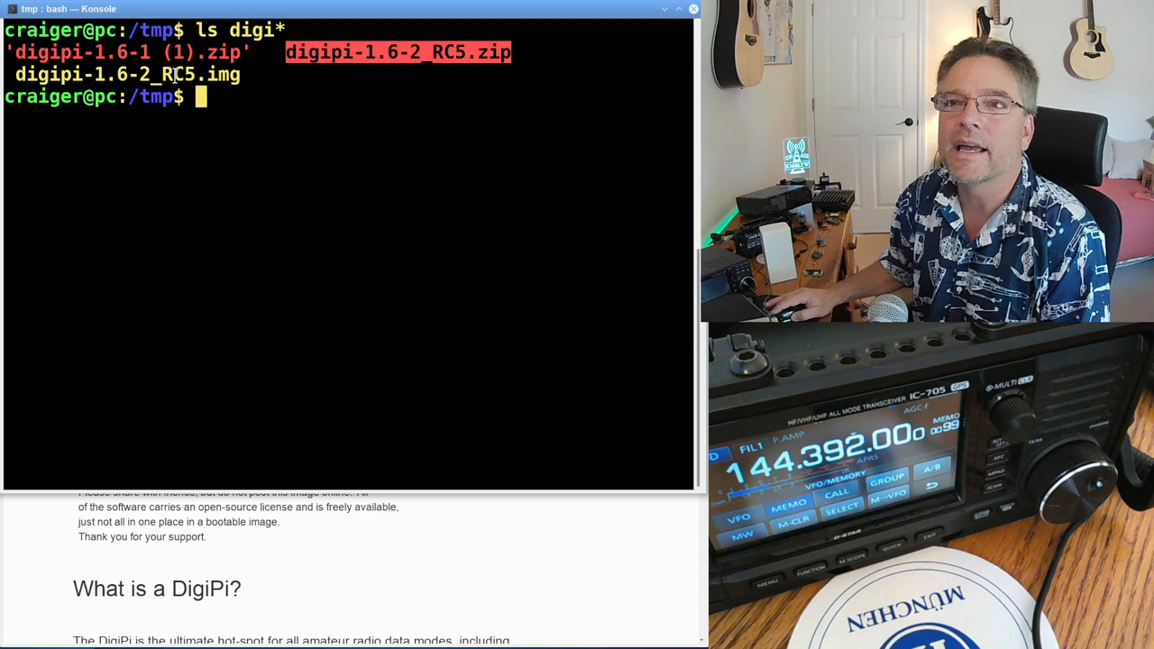
- Cancel the unzip and run 'sudo dd if=digipi-1.6-2_RC5.img of=/dev/sdg bs=4M'
text(unzip digipi-1.6-2_RC5.zip)
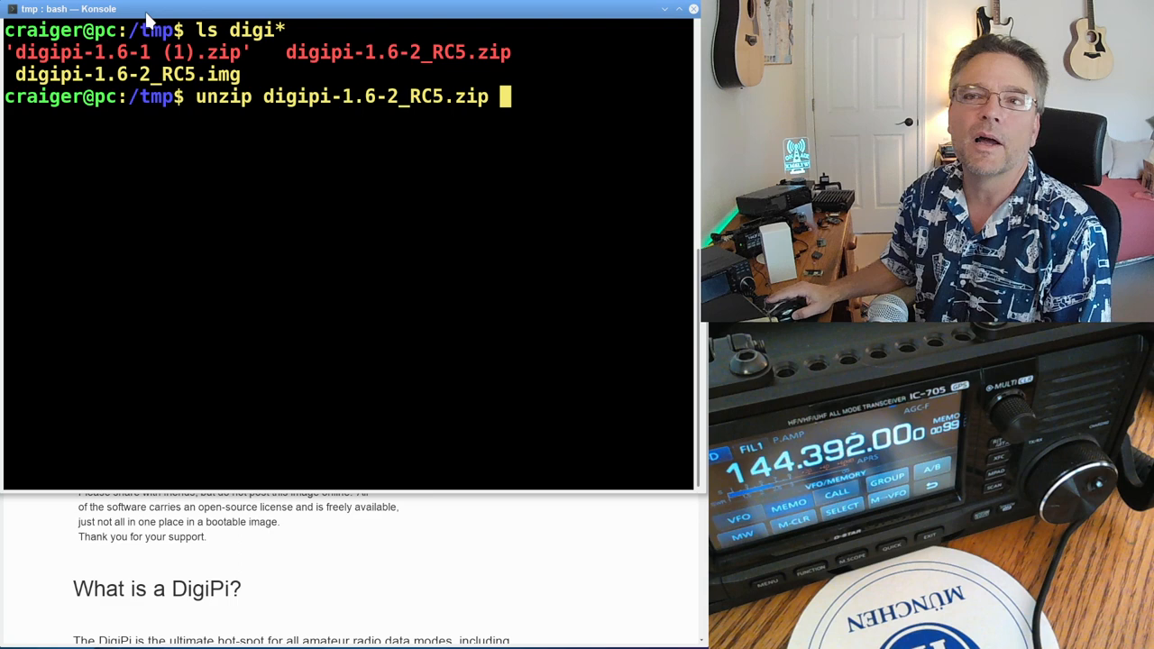
key(ctrl+c)
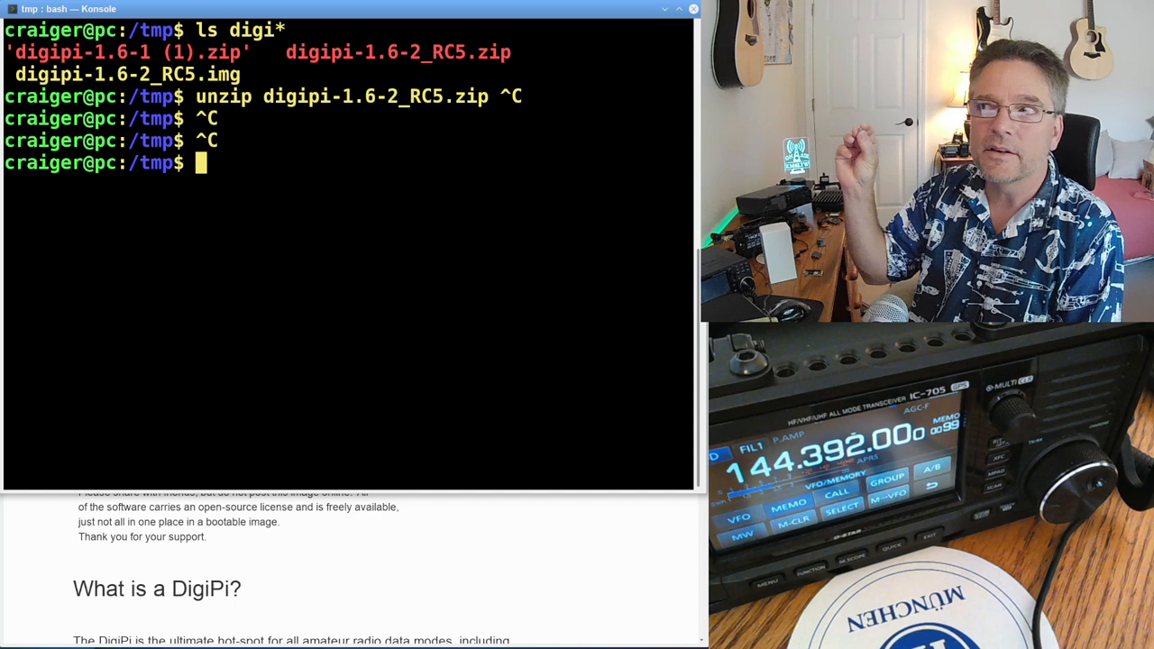
text(sudo dd)
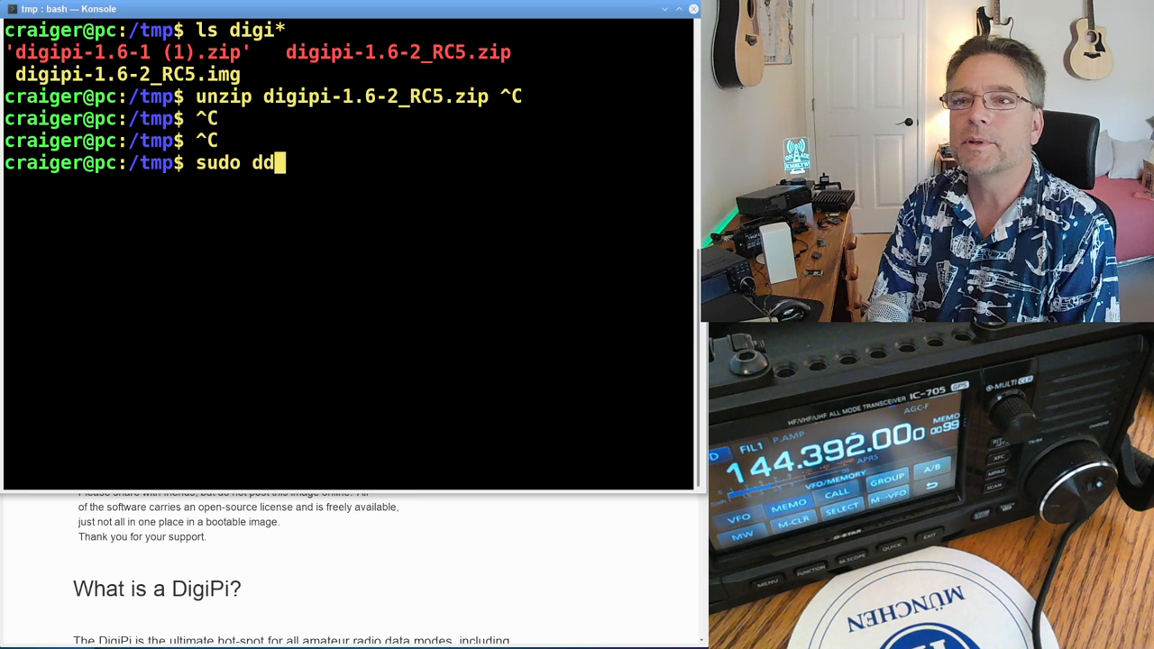
text(if=digipi-1.6-2_RC5.img  of=/dev/sdg bs=4M)
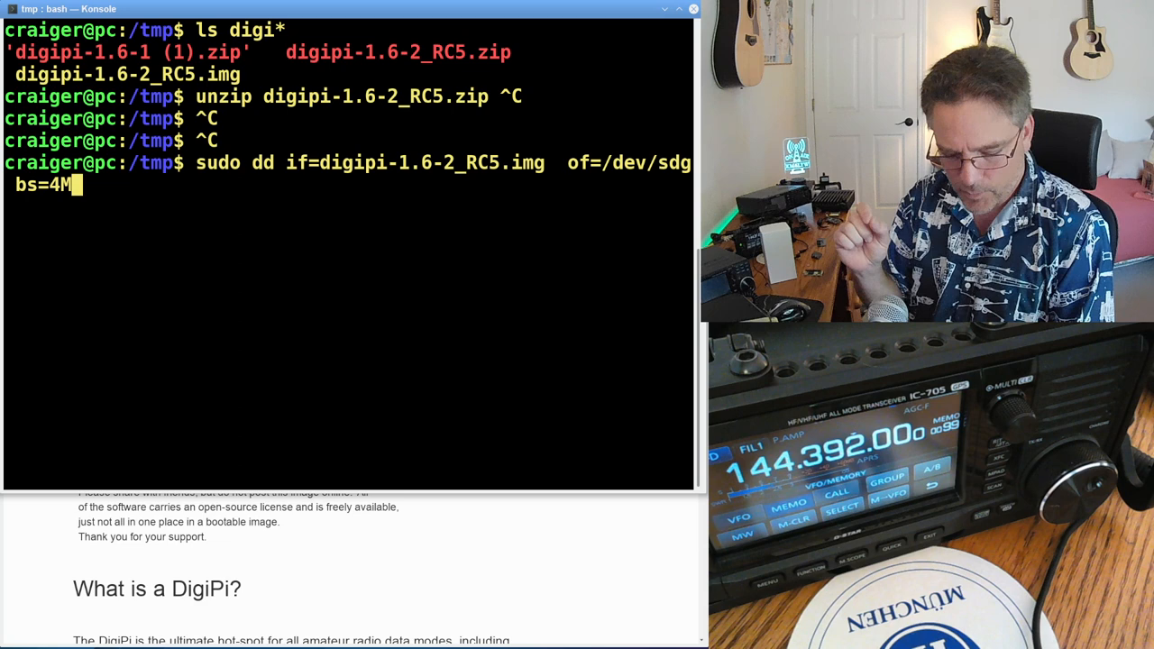
key(Ctrl+c)
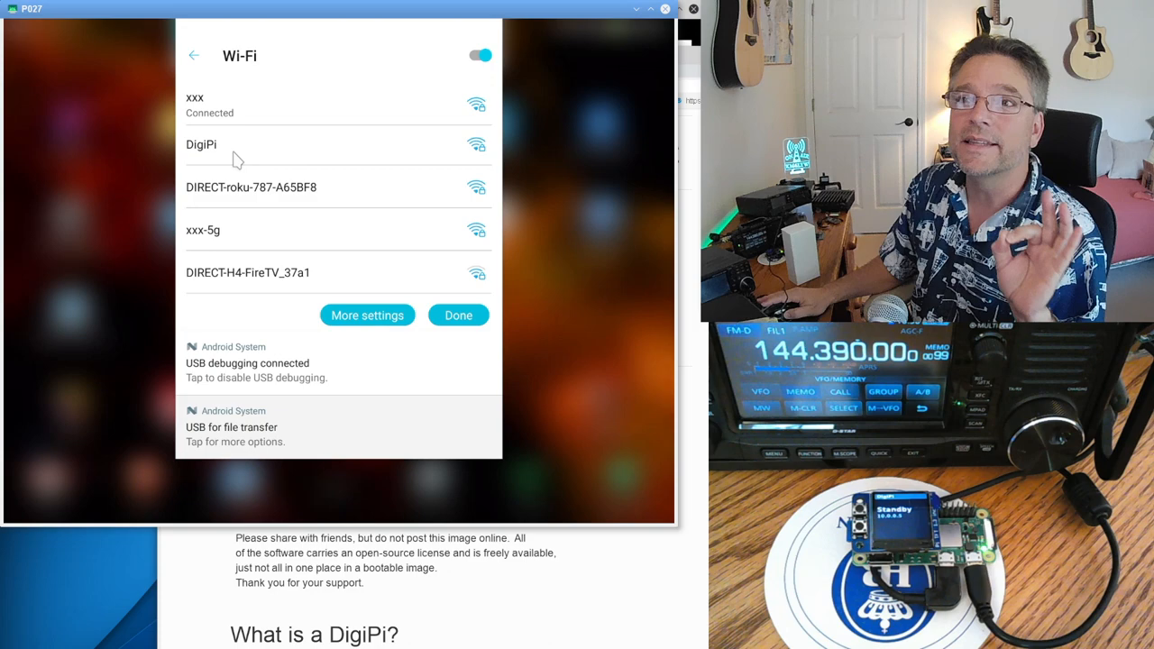
- Join the DigiPi Wi-Fi network and load 10.0.0.5 in the phone's browser
click(458, 315)
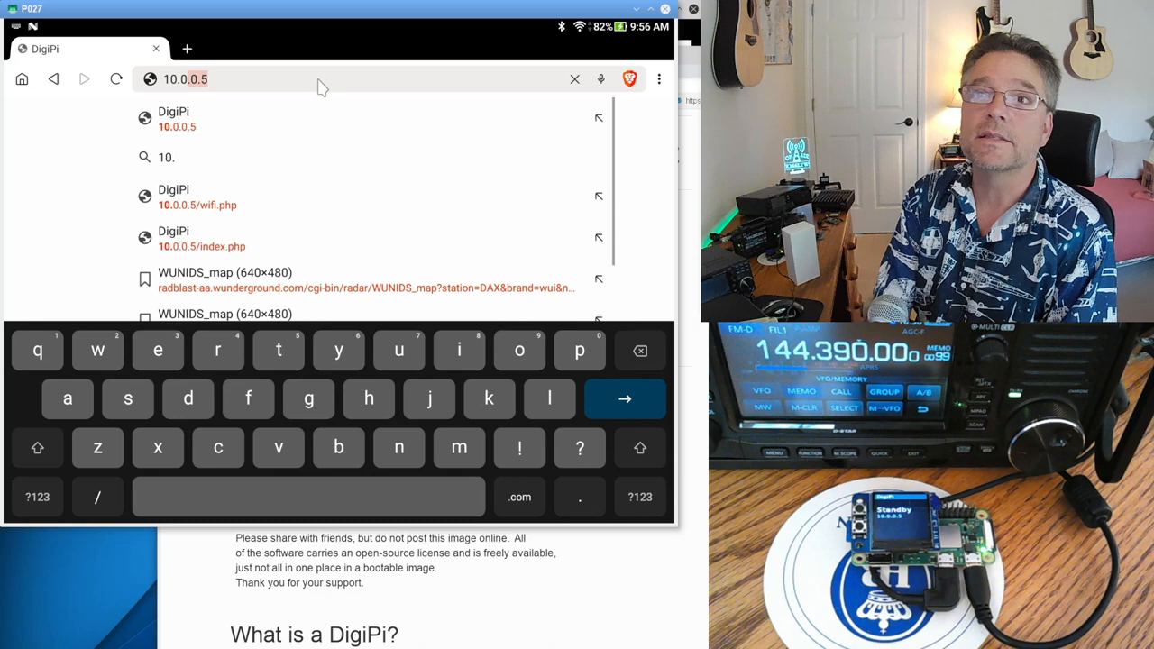
click(176, 118)
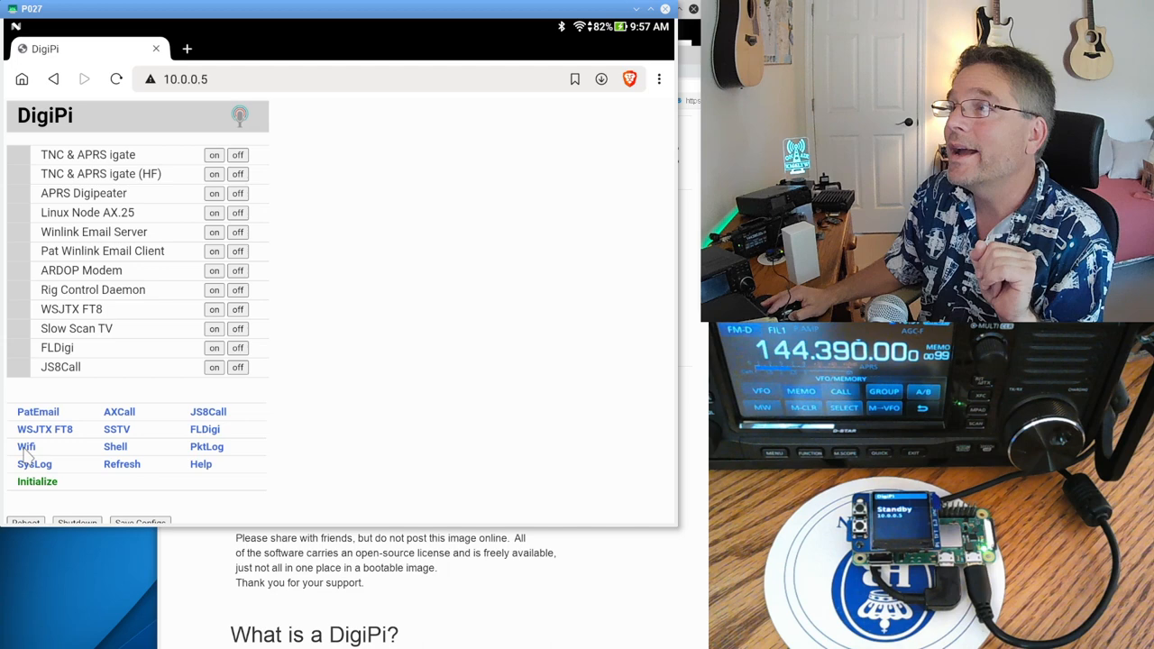
- Open DigiPi's Wifi Setup page to enter the home network SSID and password
click(25, 446)
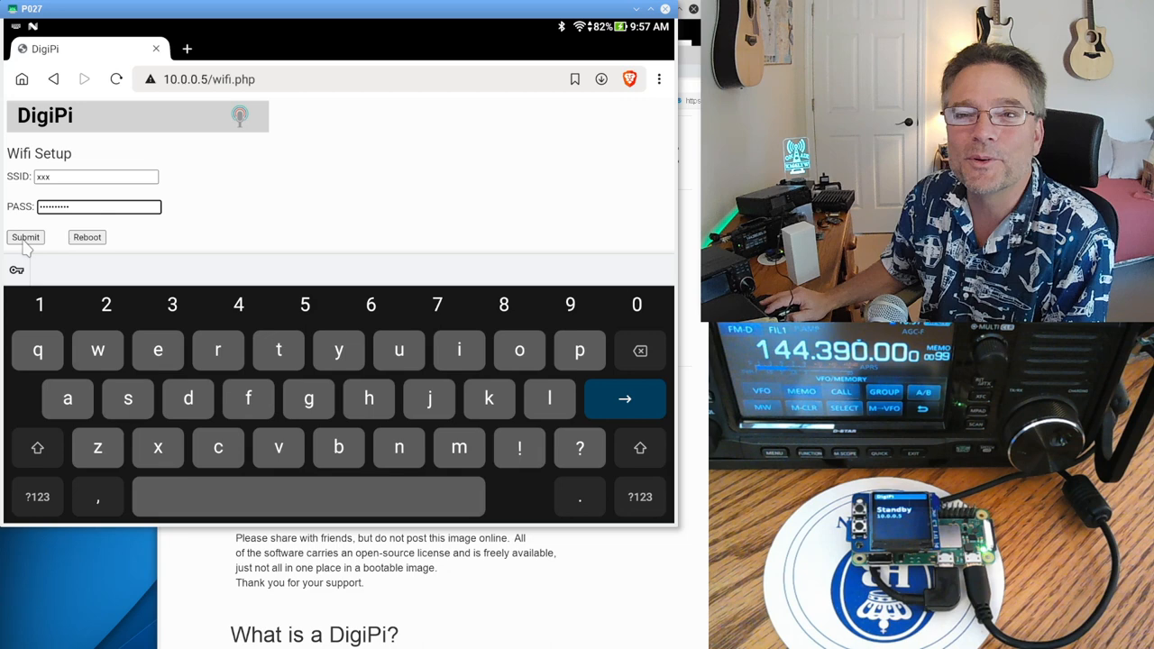
click(25, 237)
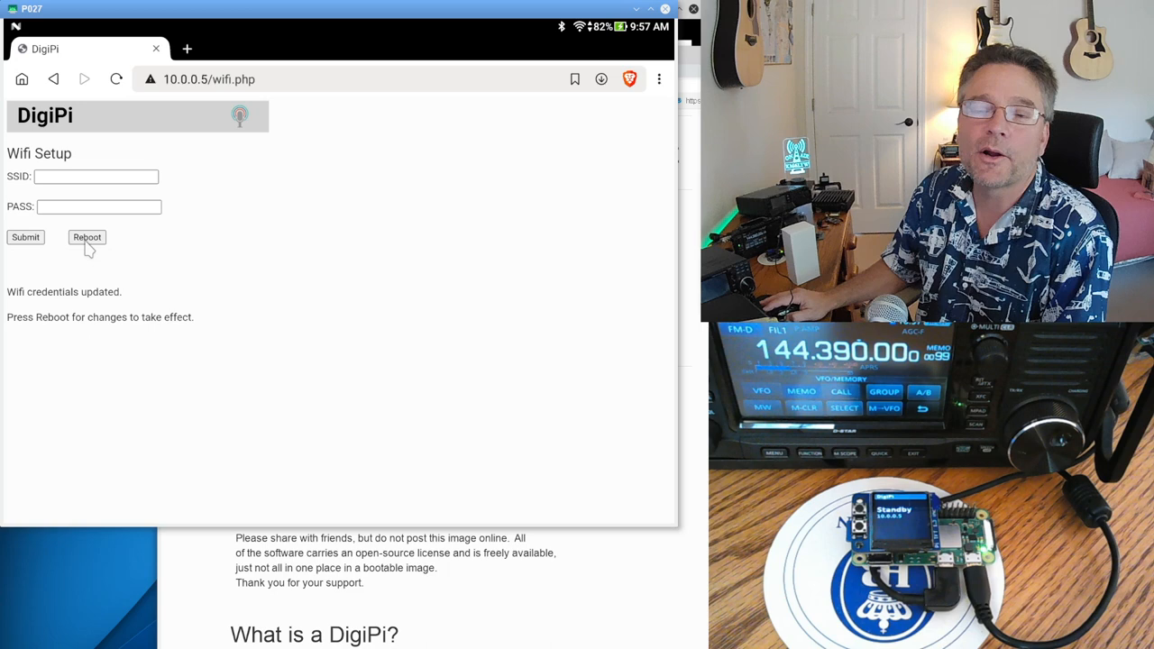
click(86, 237)
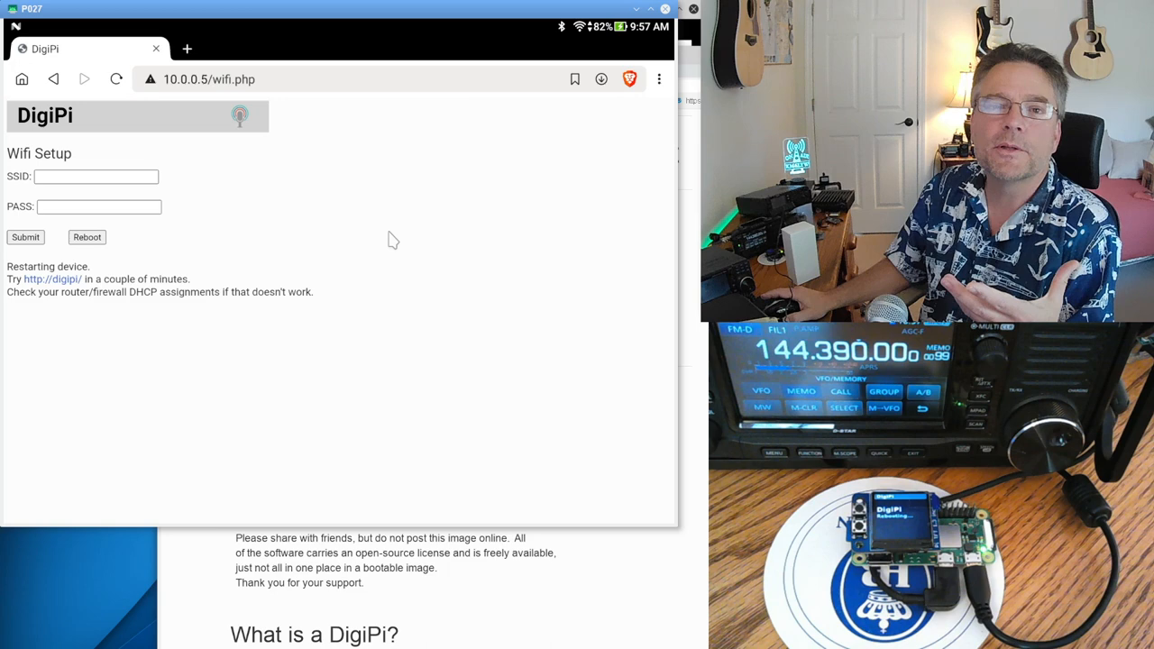
mouse_move(397, 255)
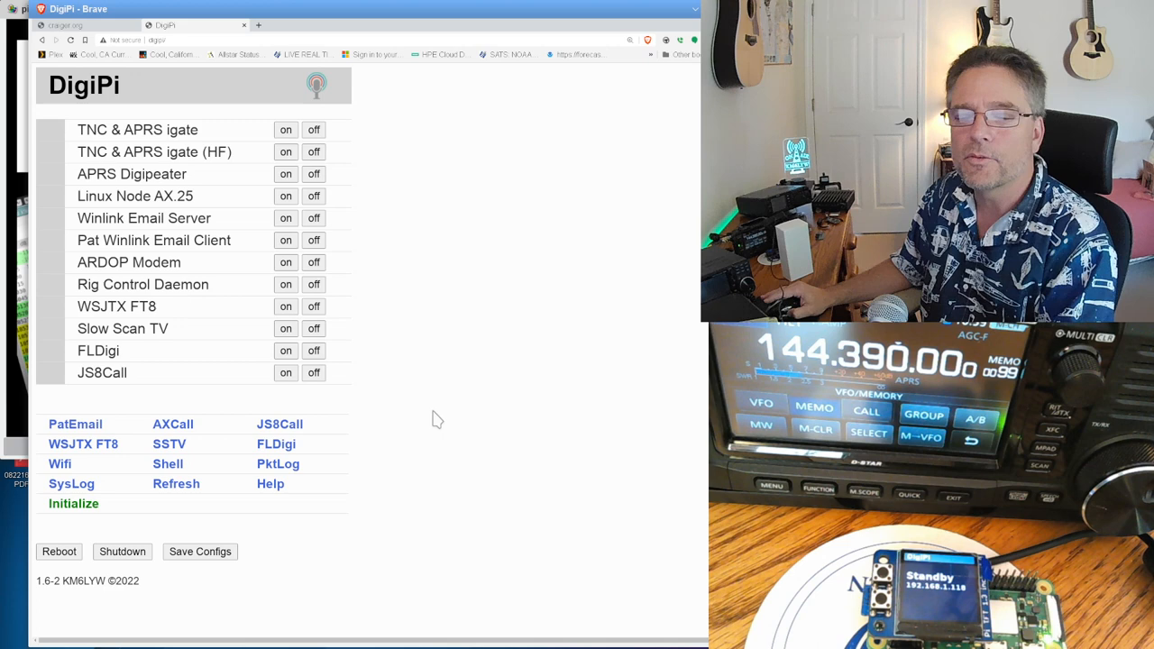
mouse_move(73, 503)
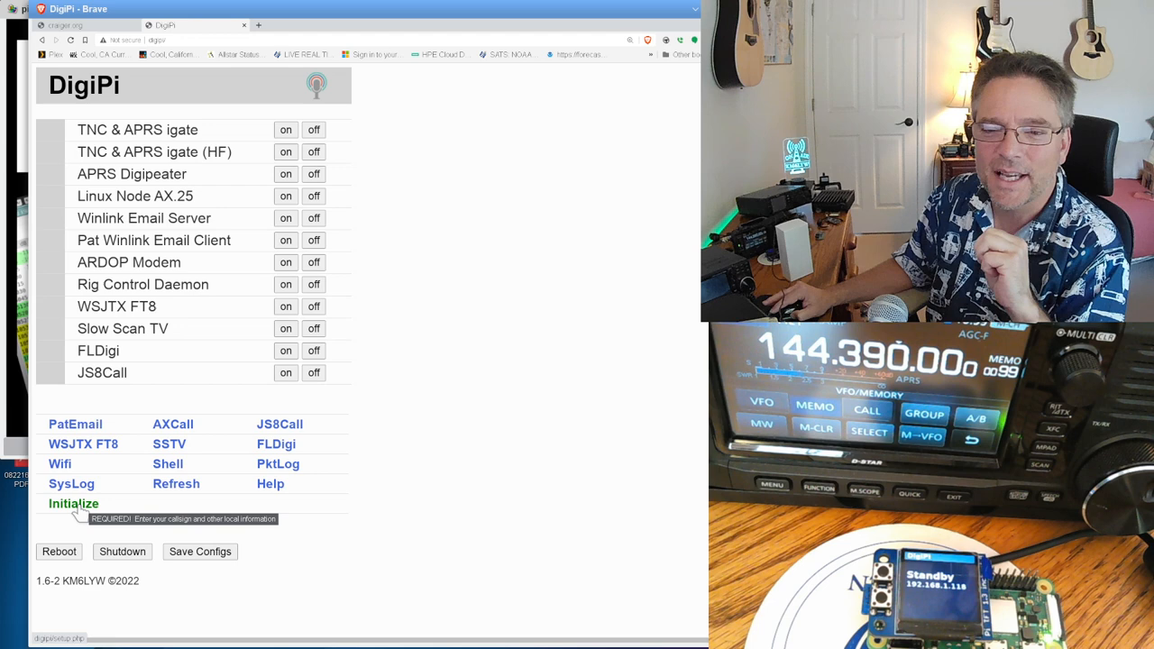
click(73, 503)
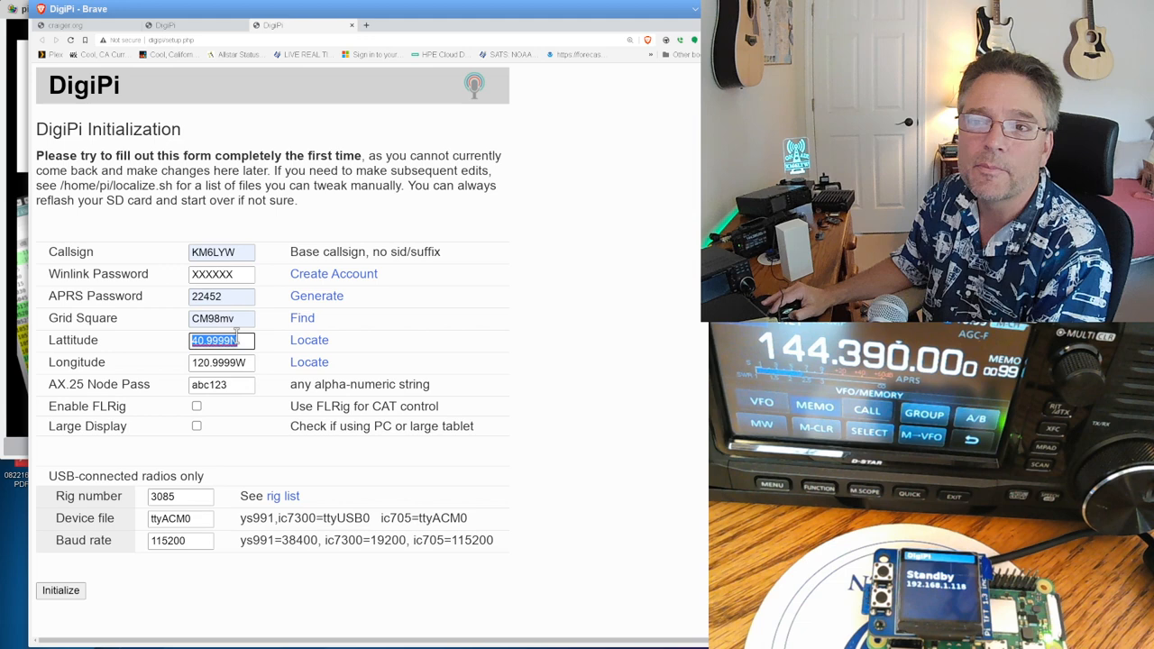
text(38.9119N)
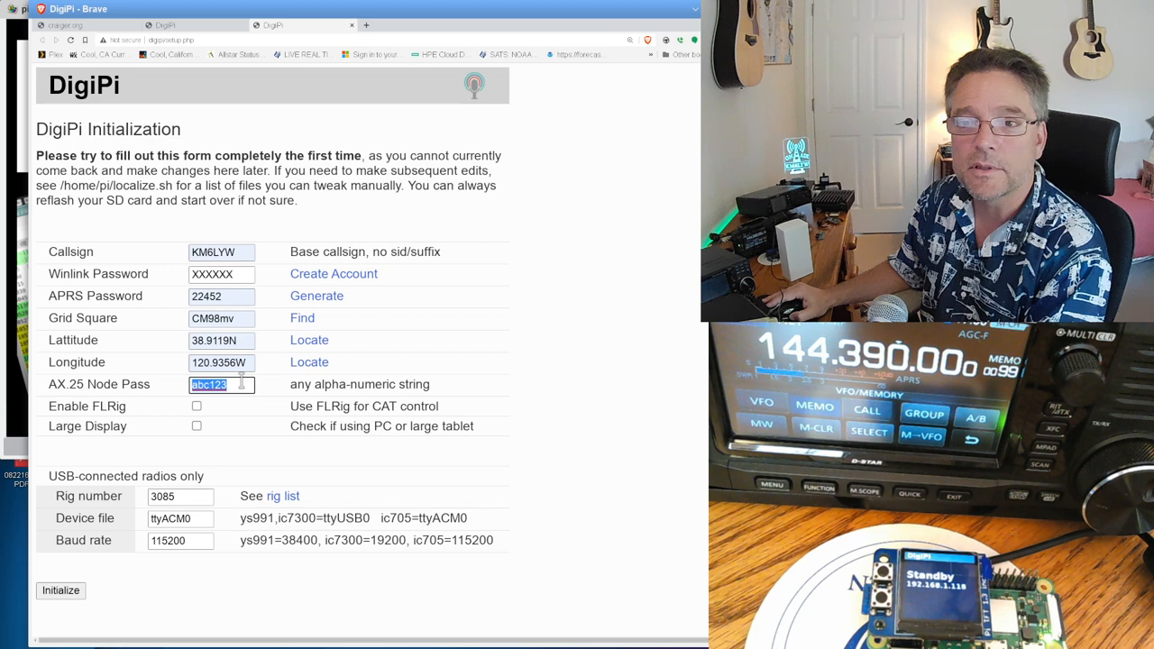
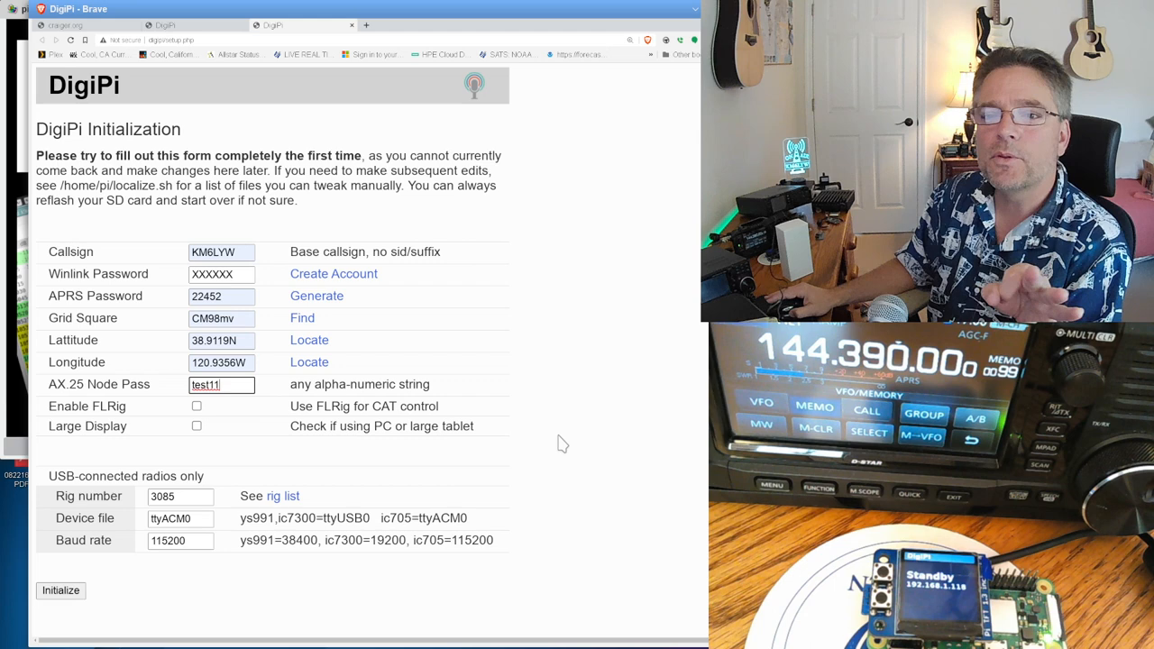
mouse_move(135, 420)
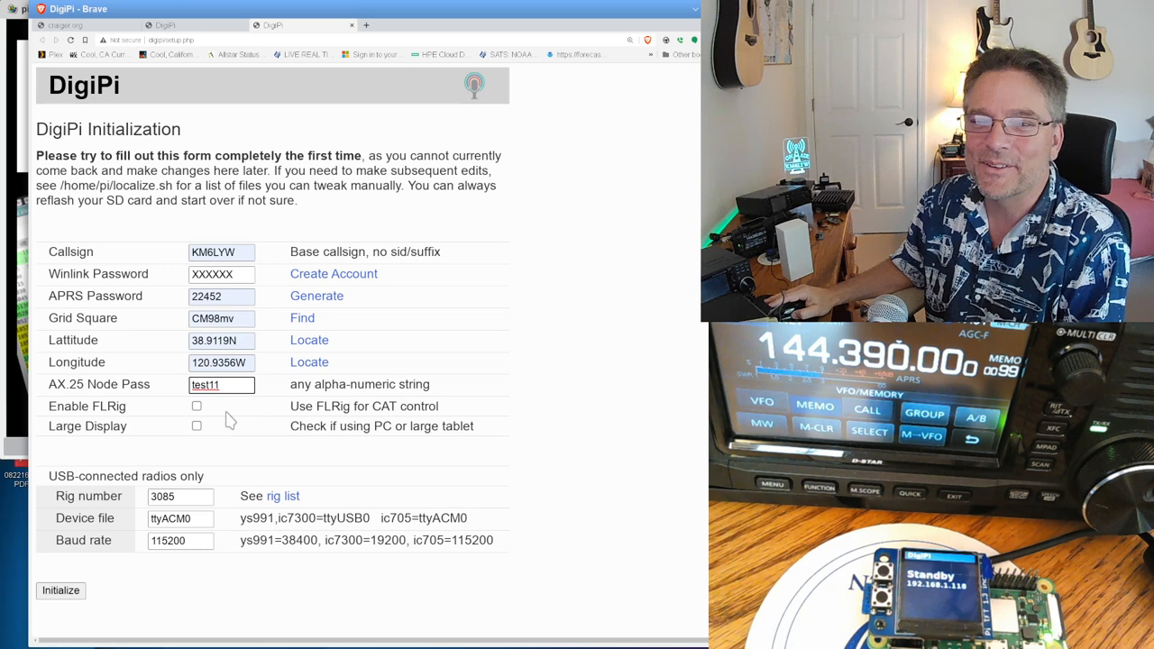
mouse_move(228, 439)
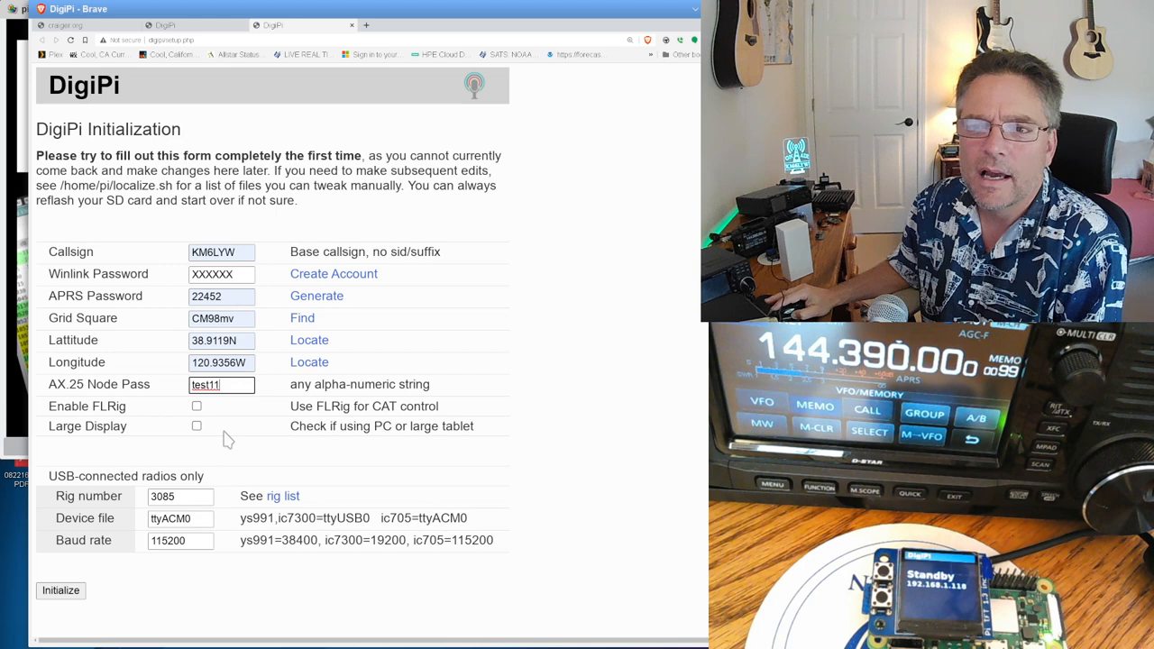
click(196, 426)
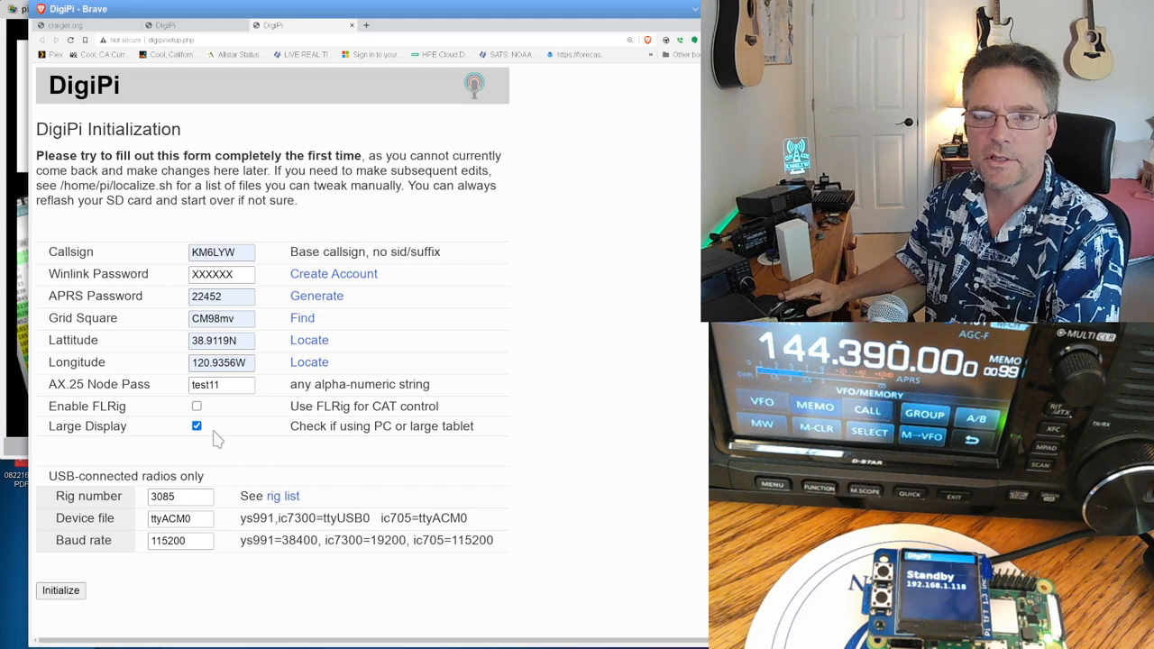
click(197, 426)
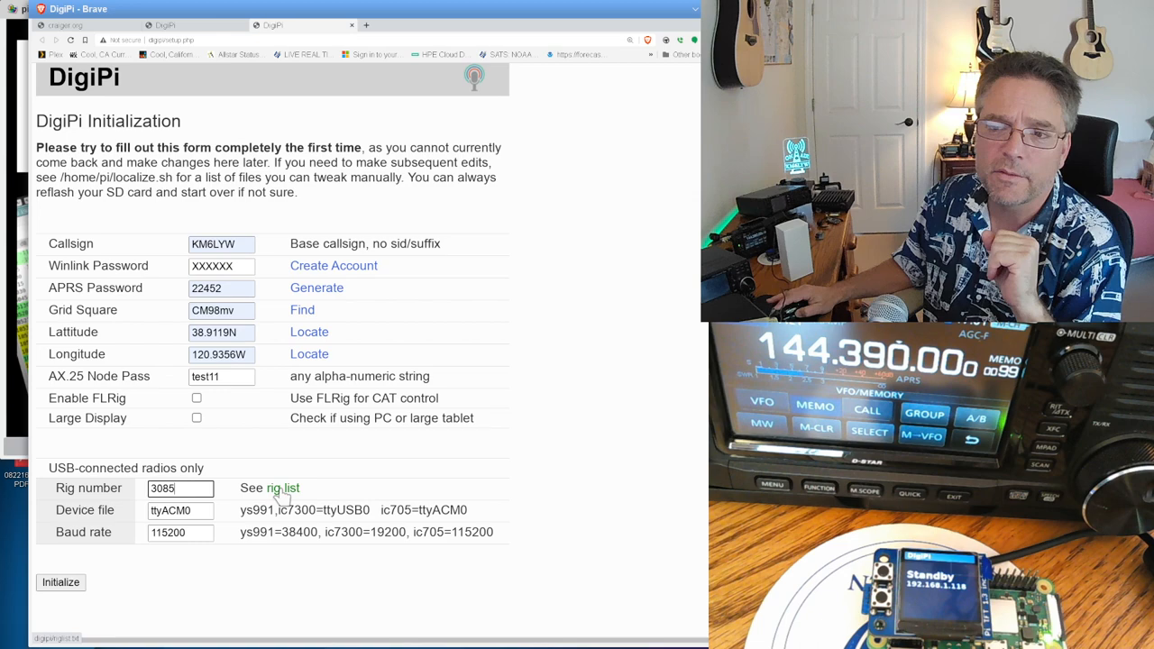
- Confirm rig 3085 is the Icom IC-705 in the rig list, then return to the form
click(282, 488)
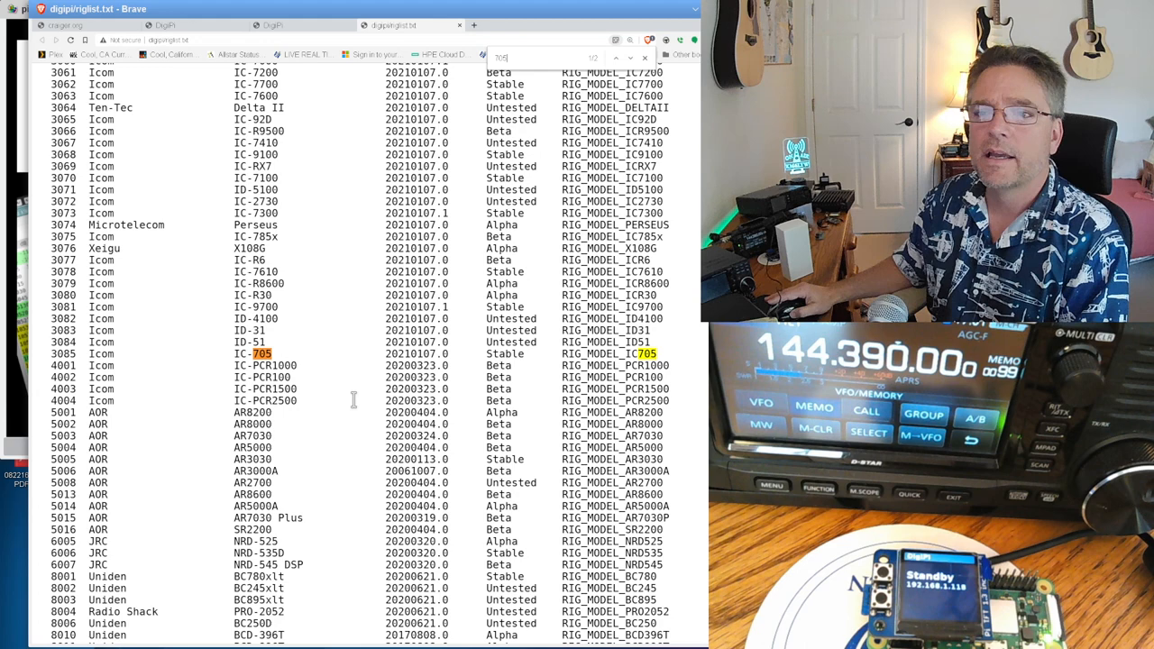
click(290, 24)
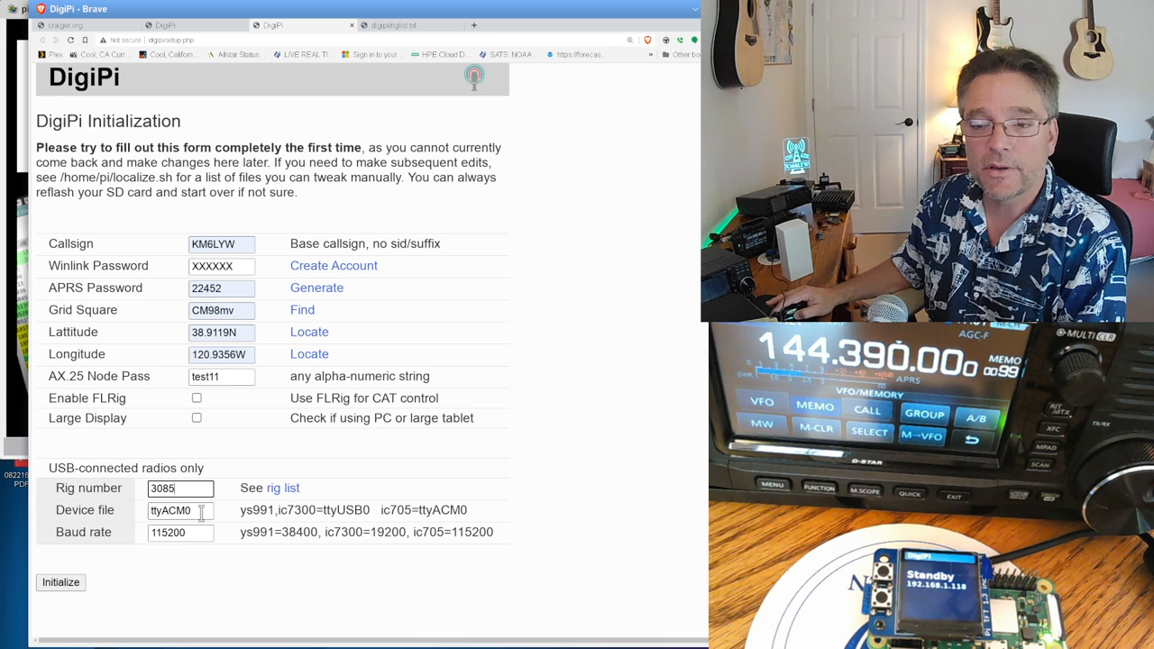
double_click(171, 510)
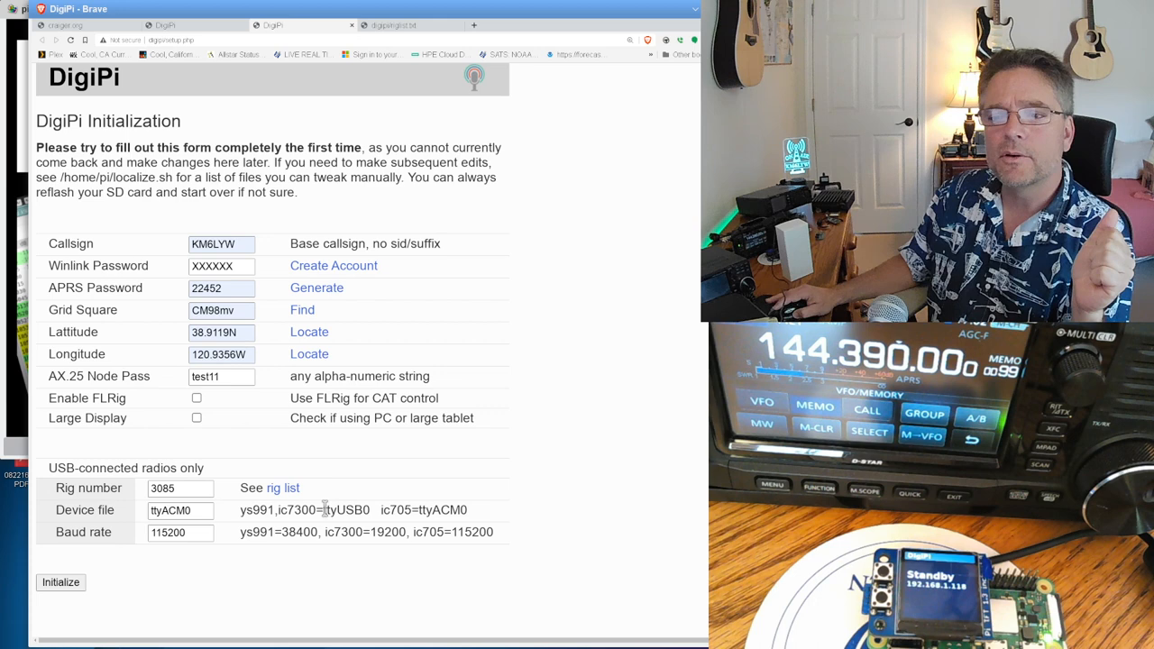
click(180, 533)
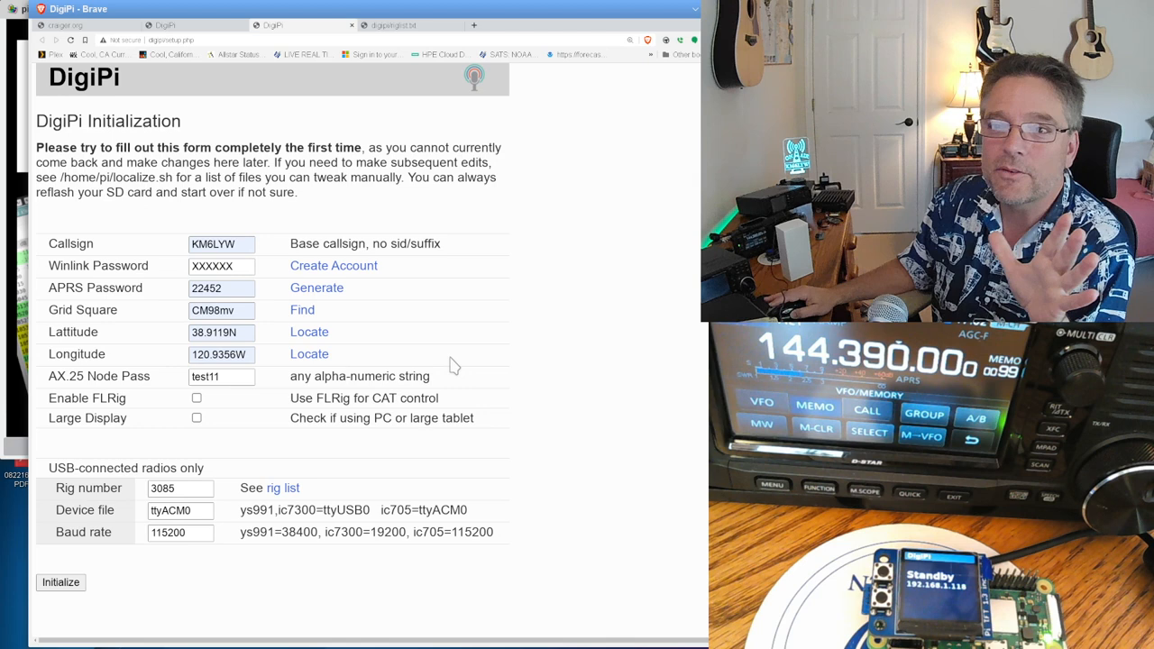
mouse_move(547, 307)
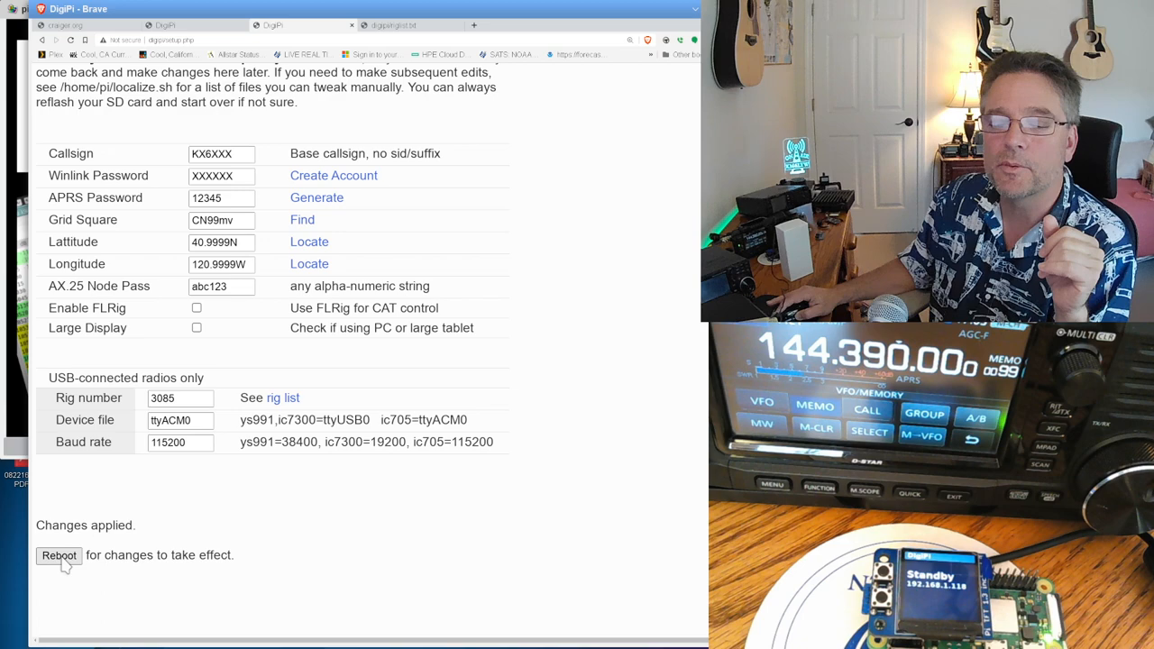
- Reboot the DigiPi after applying the initialization settings
click(59, 556)
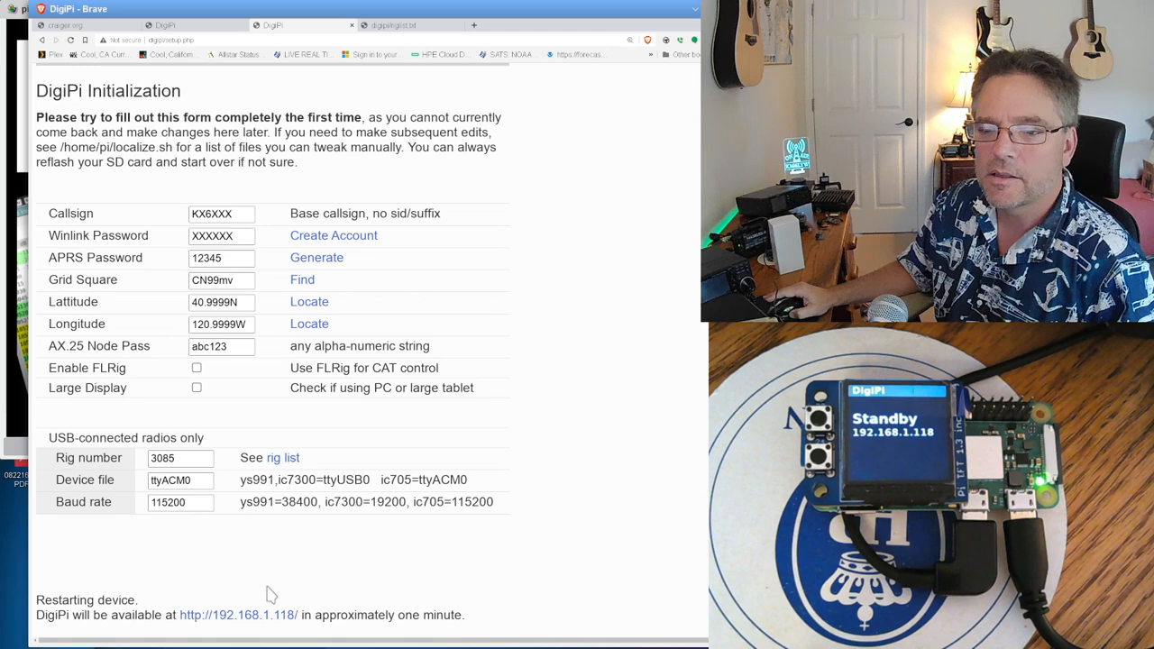
mouse_move(567, 330)
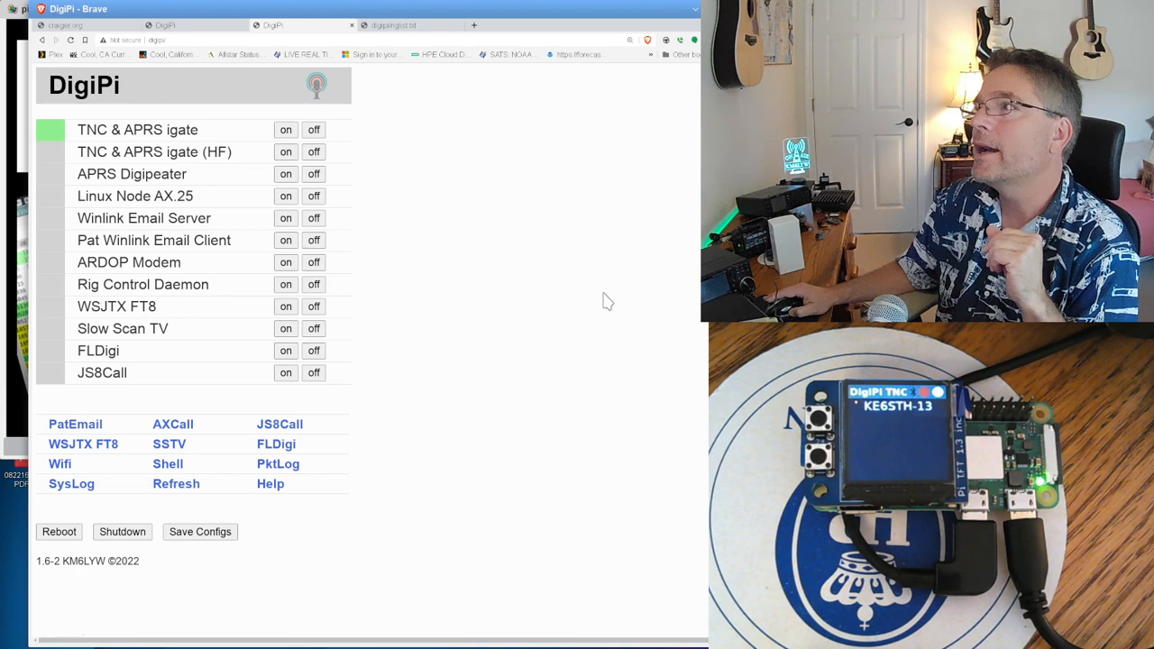
mouse_move(616, 330)
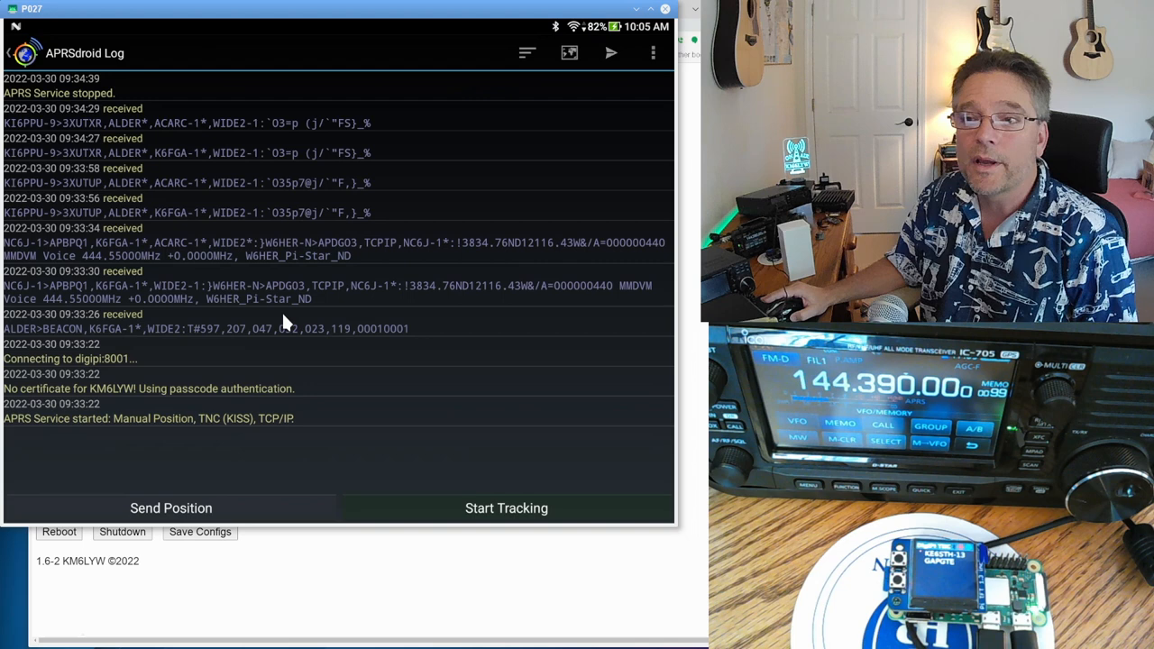
click(646, 52)
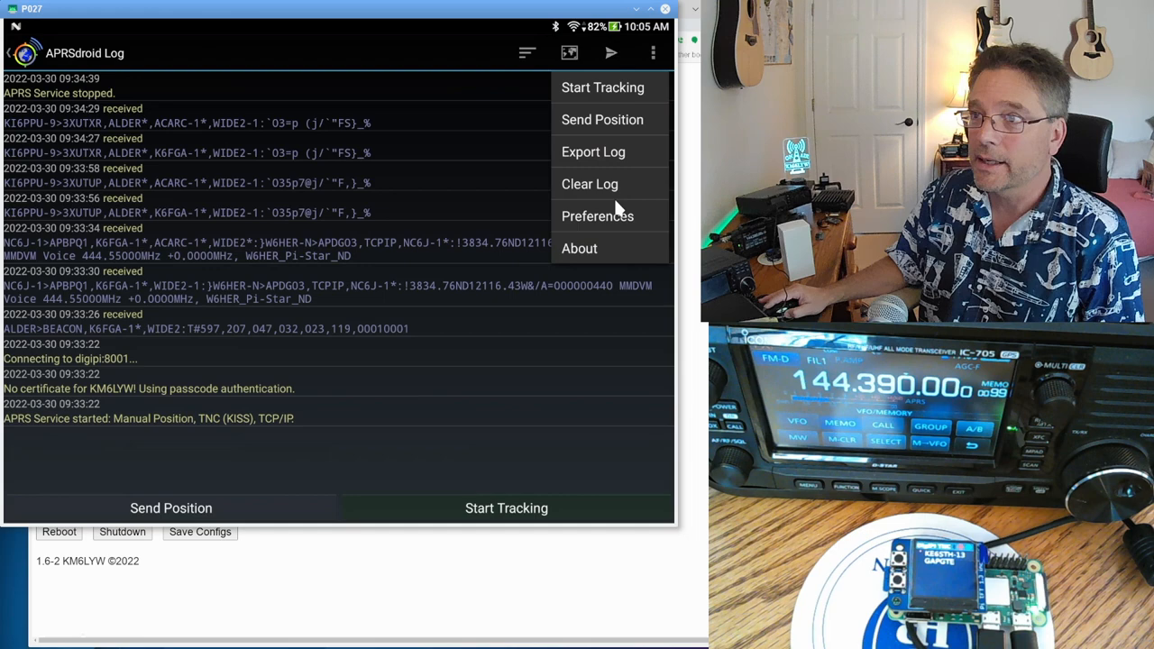
click(597, 215)
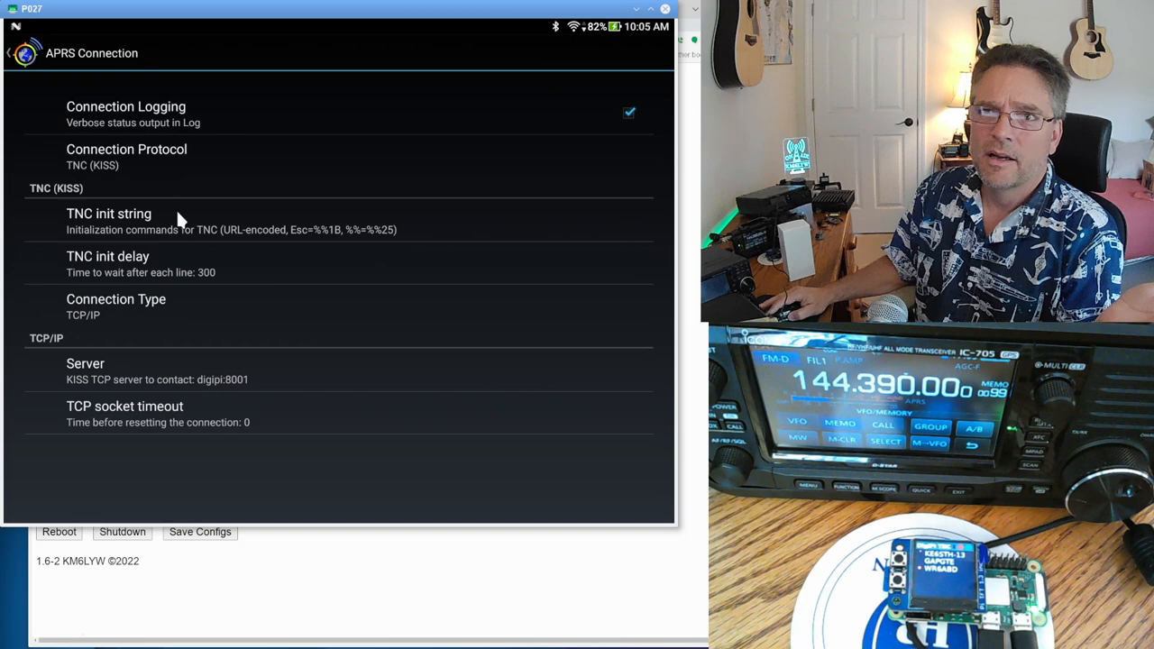
click(115, 307)
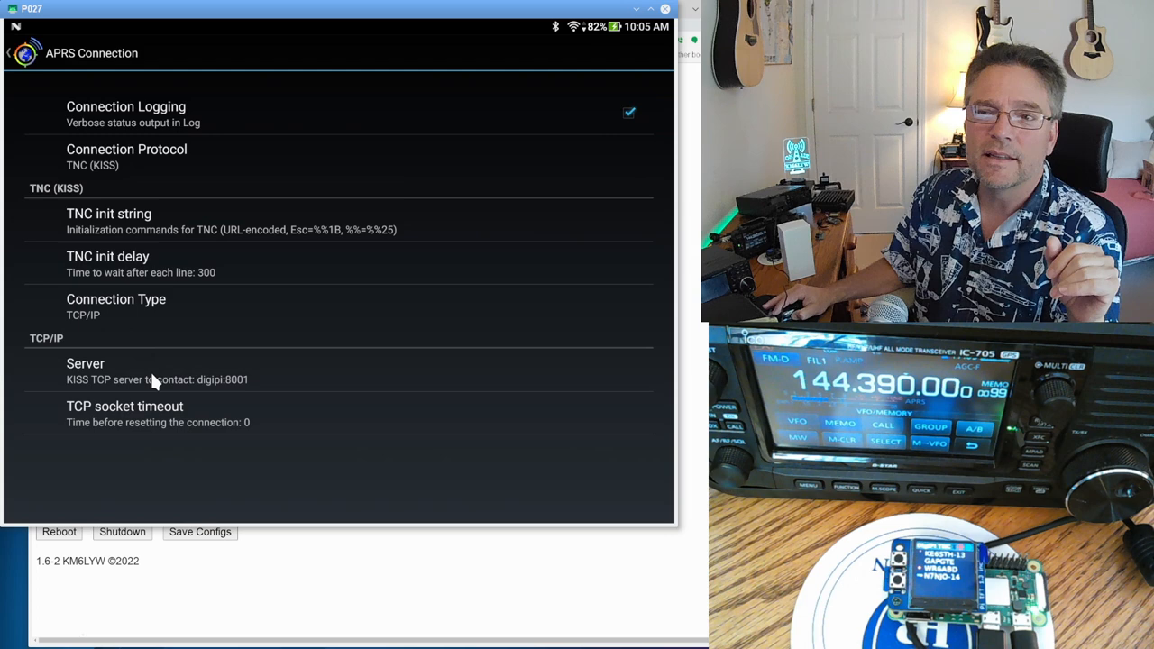
click(84, 363)
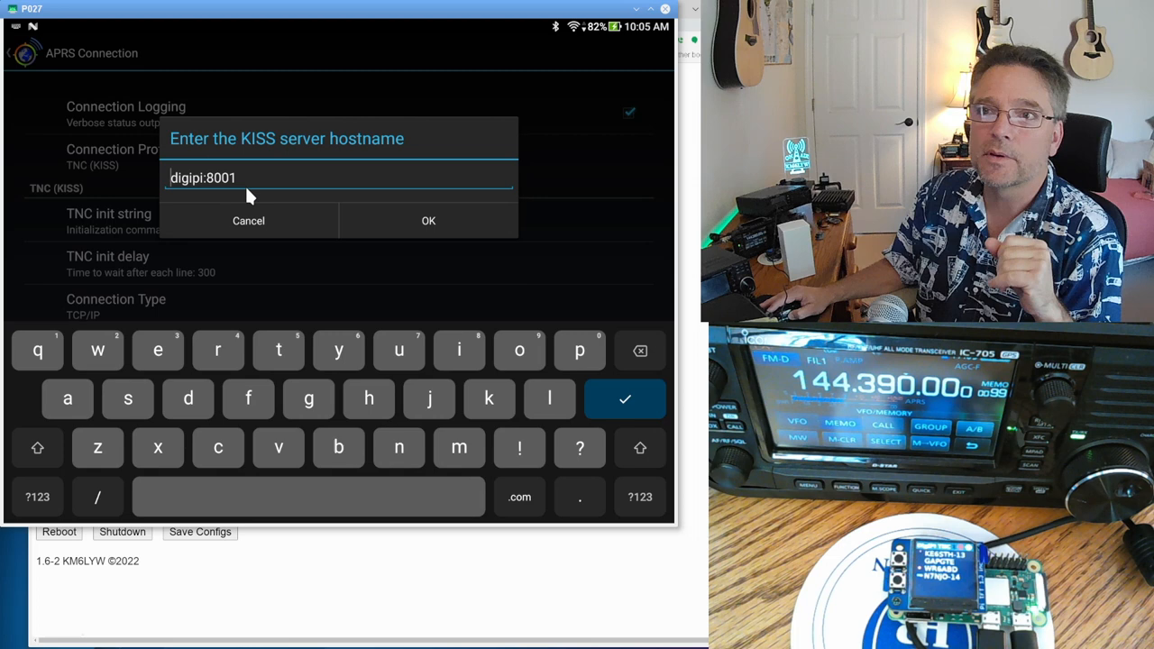
click(428, 220)
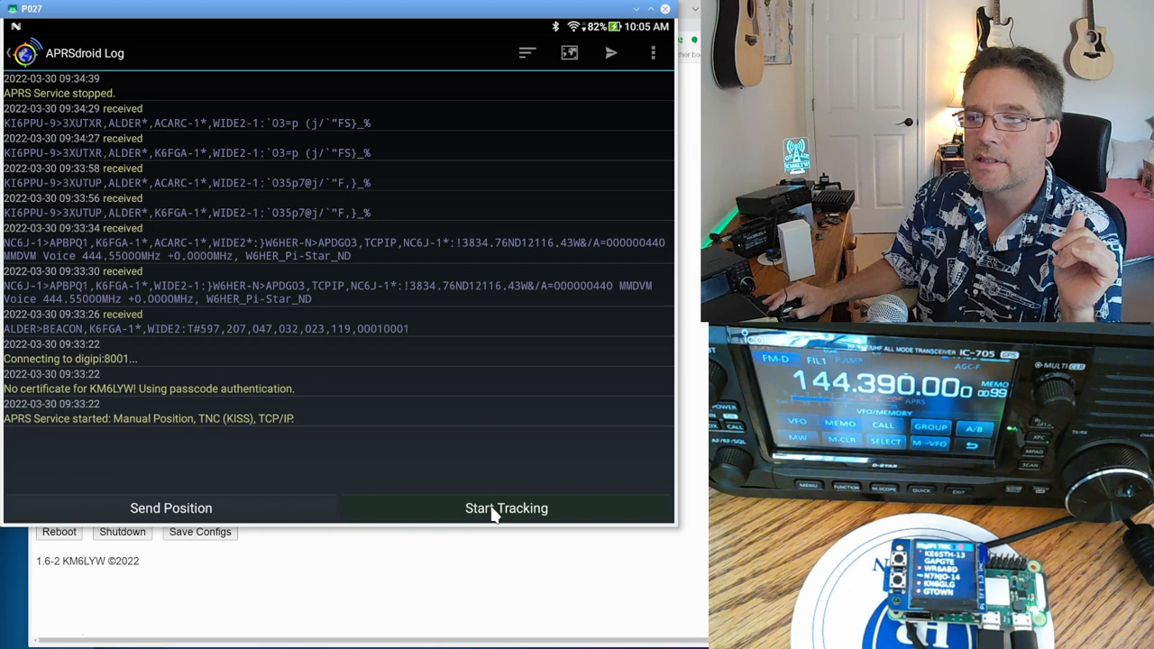
- Start APRSdroid tracking so it connects to the DigiPi at digipi:8001
click(506, 507)
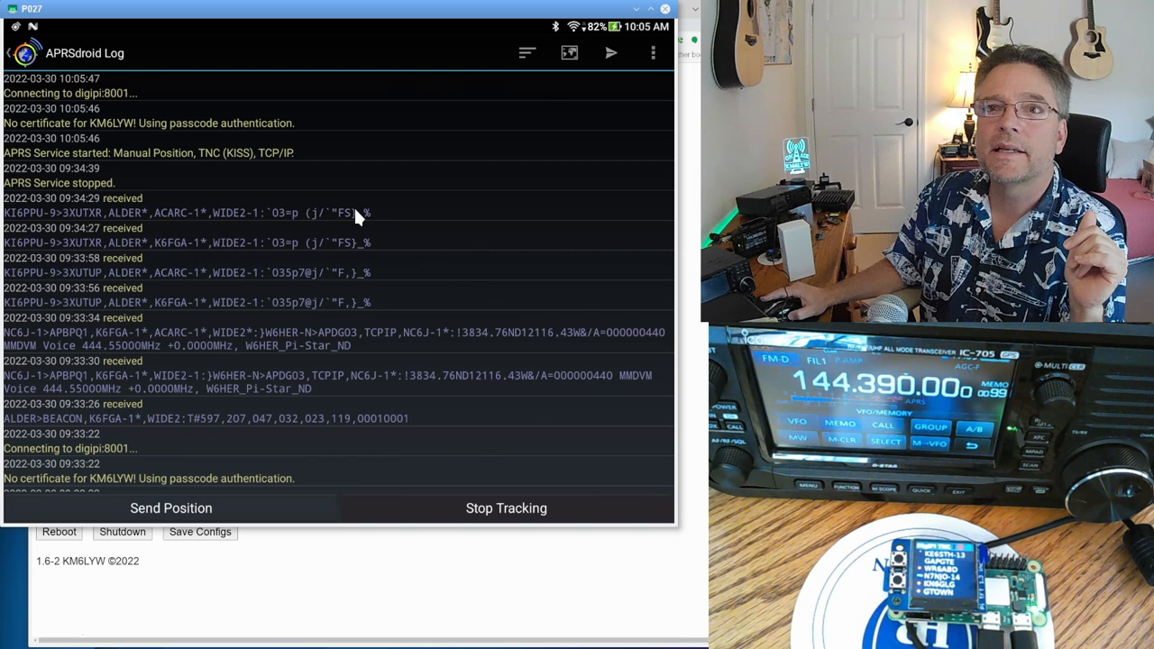
mouse_move(466, 208)
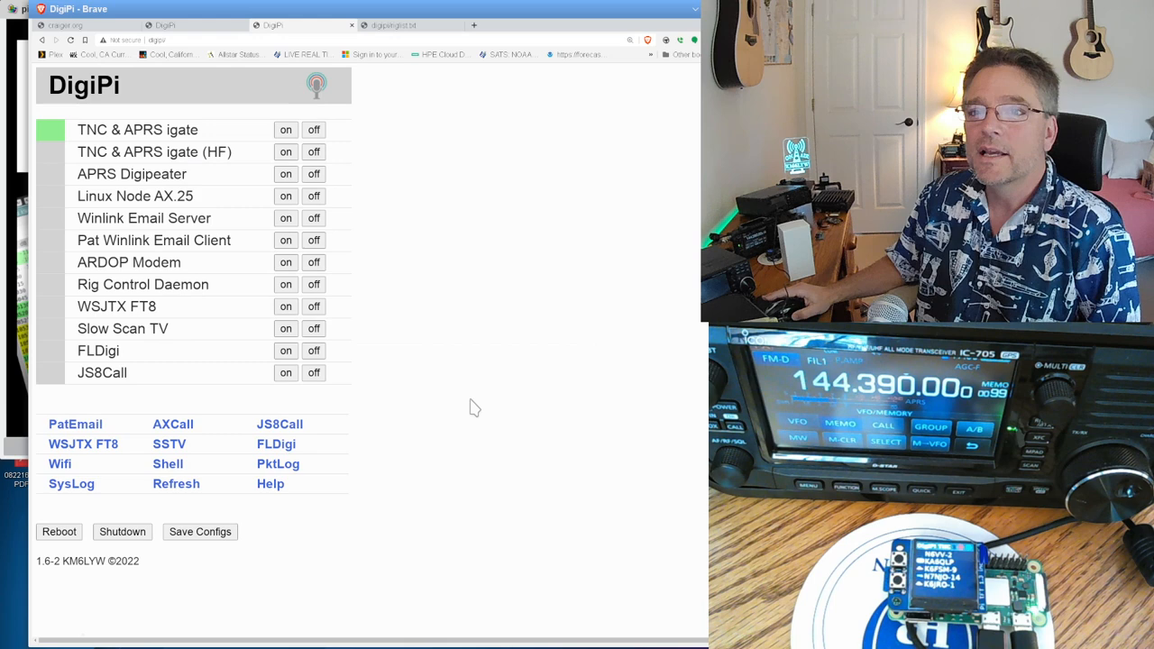
mouse_move(447, 341)
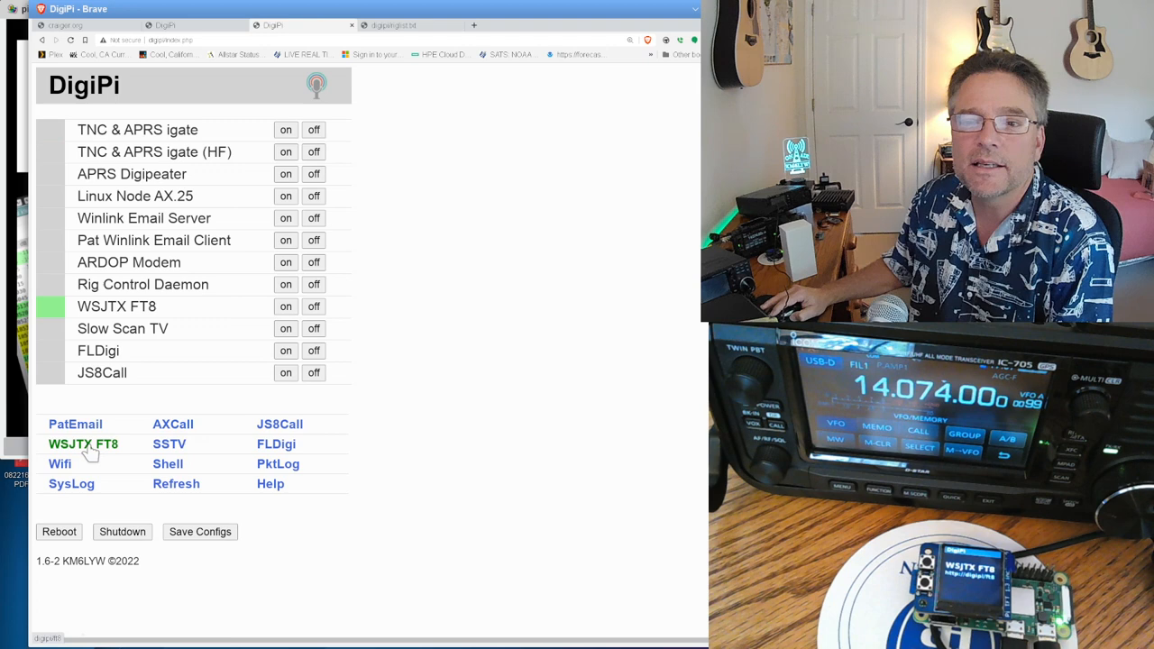
click(83, 444)
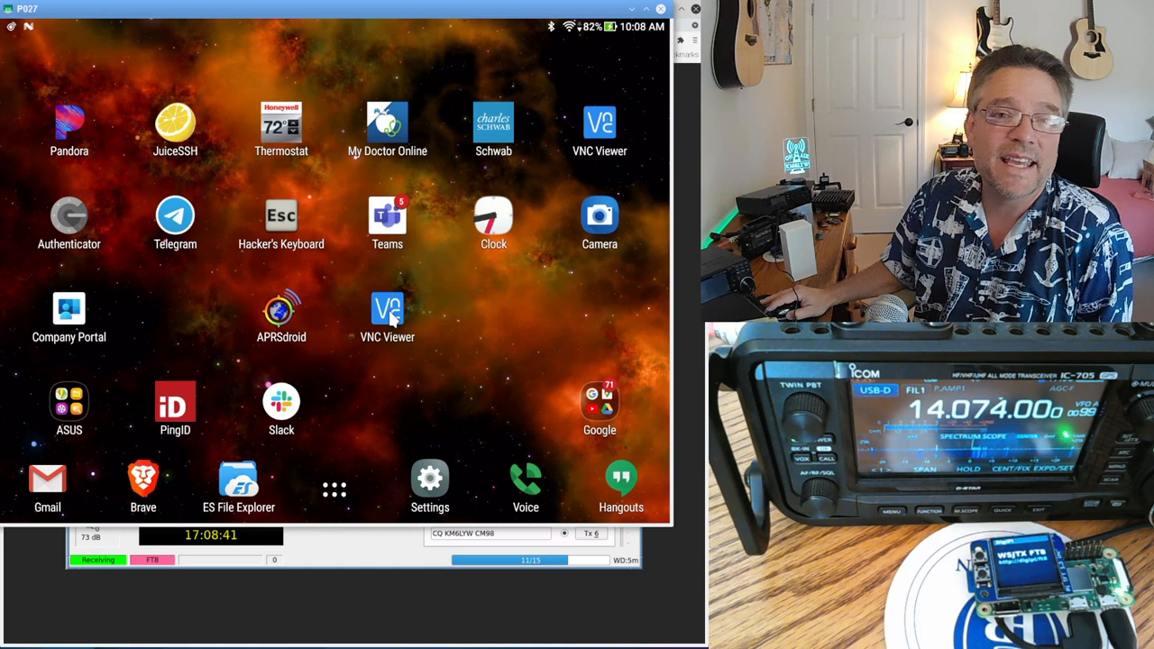
- Launch VNC Viewer from the Android home screen to reach the DigiPi desktop
click(387, 311)
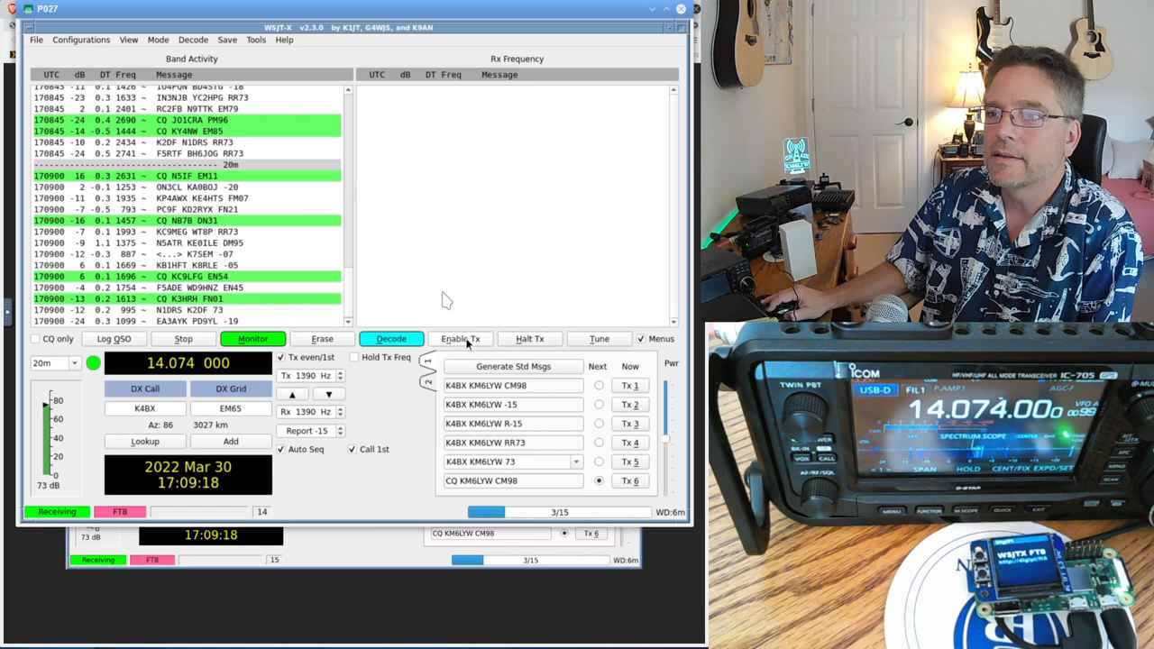
- Enable Tx in WSJT-X to send the CQ message, then disable it
click(459, 338)
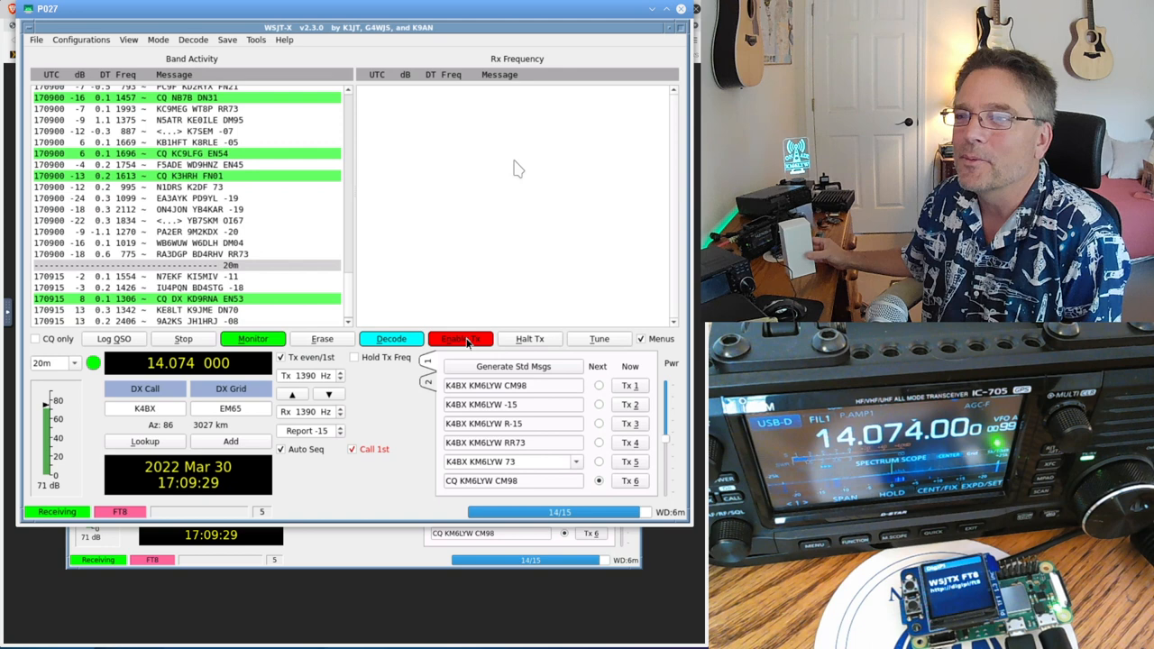
click(459, 338)
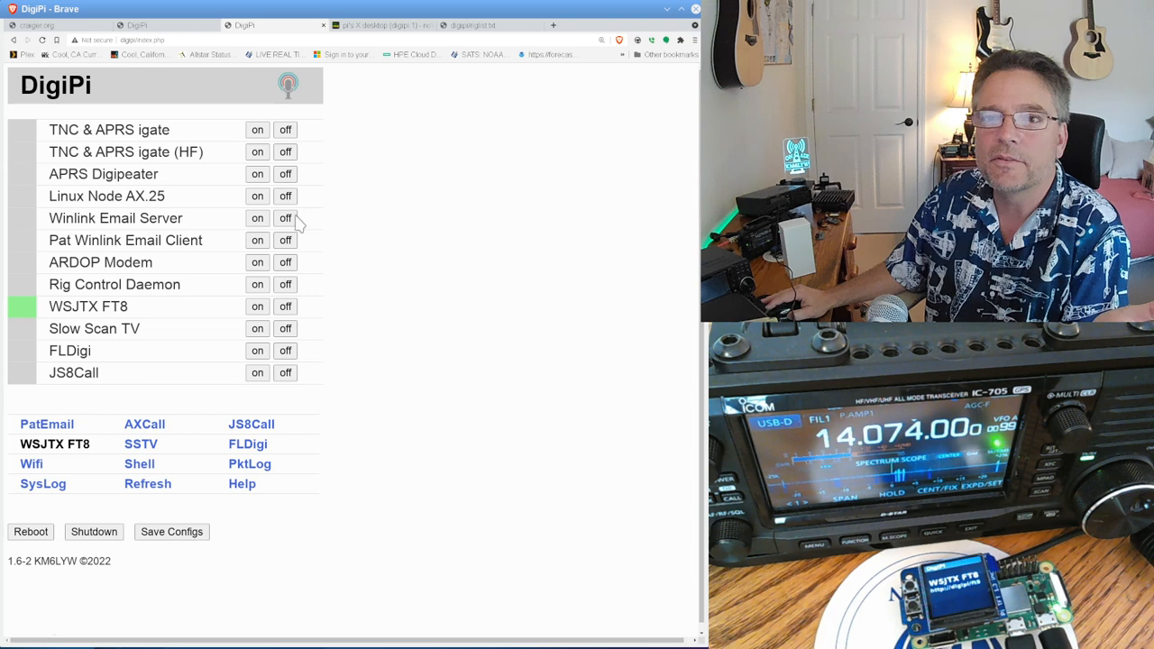
mouse_move(448, 352)
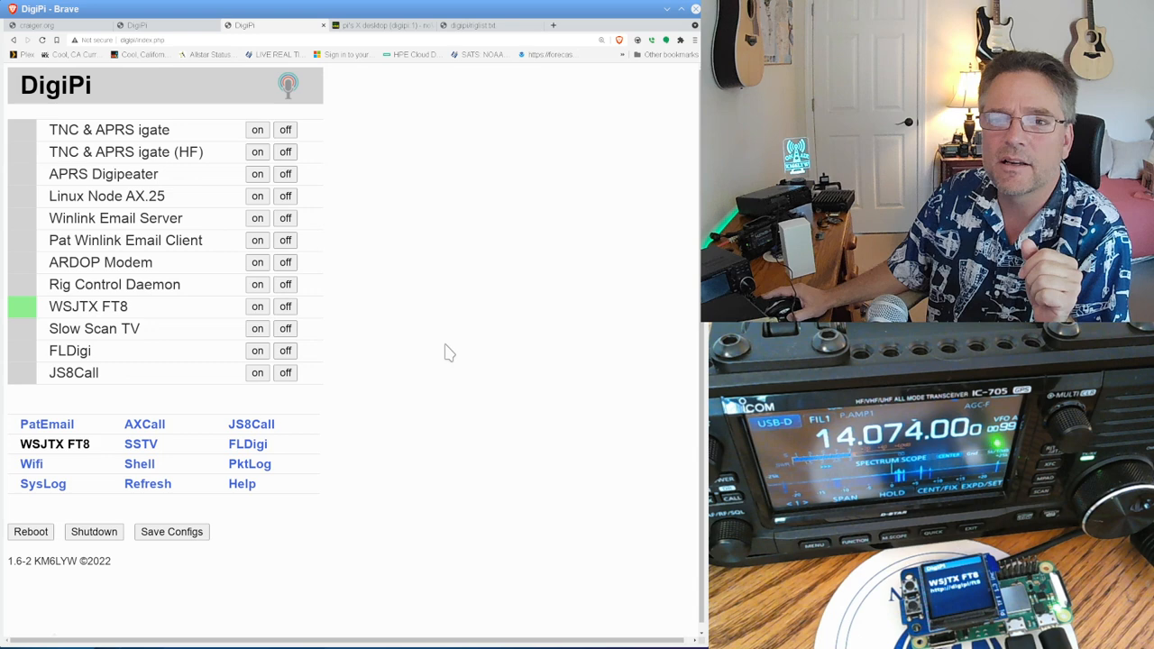
mouse_move(503, 335)
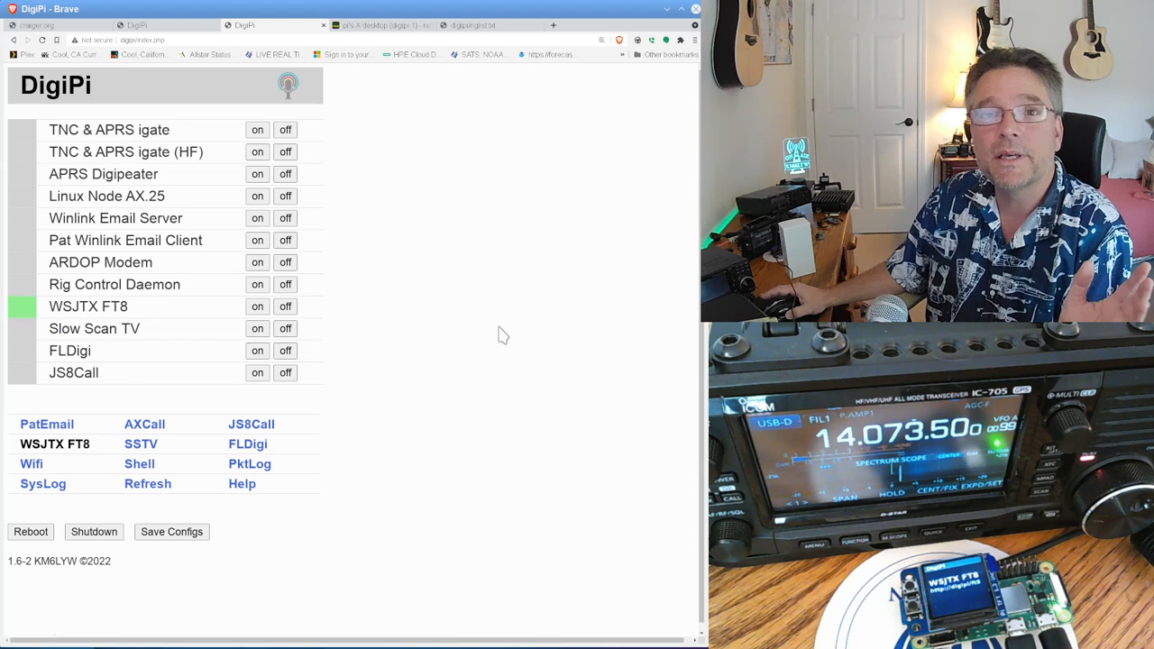
- Turn off WSJTX FT8 on the DigiPi homepage
click(144, 424)
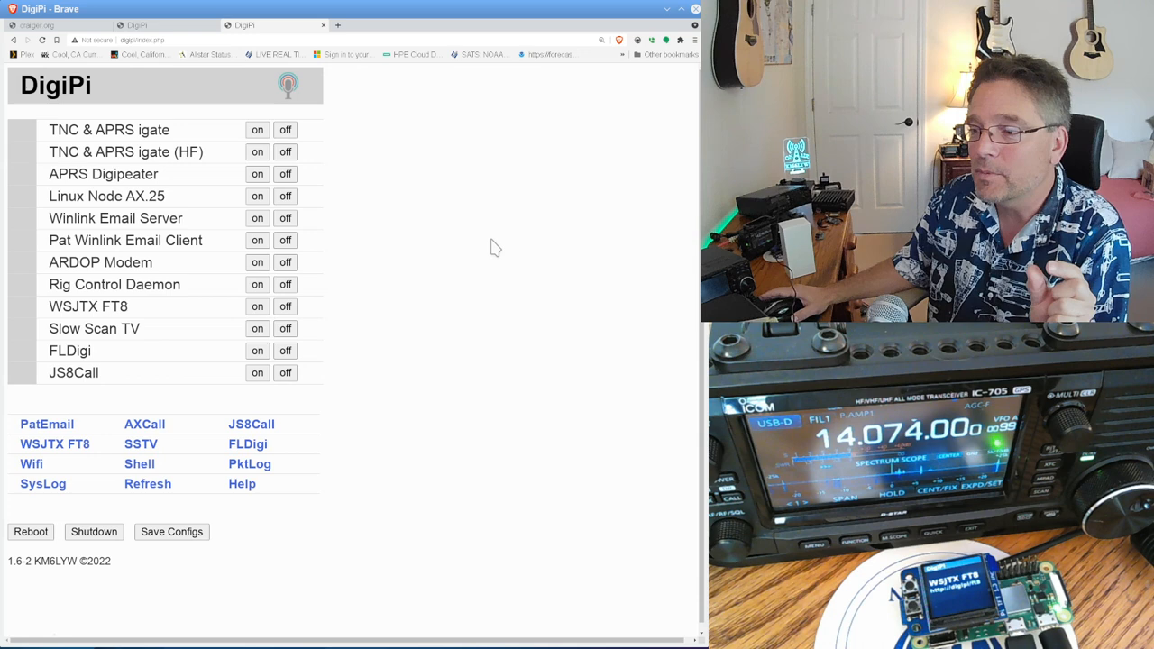
mouse_move(473, 311)
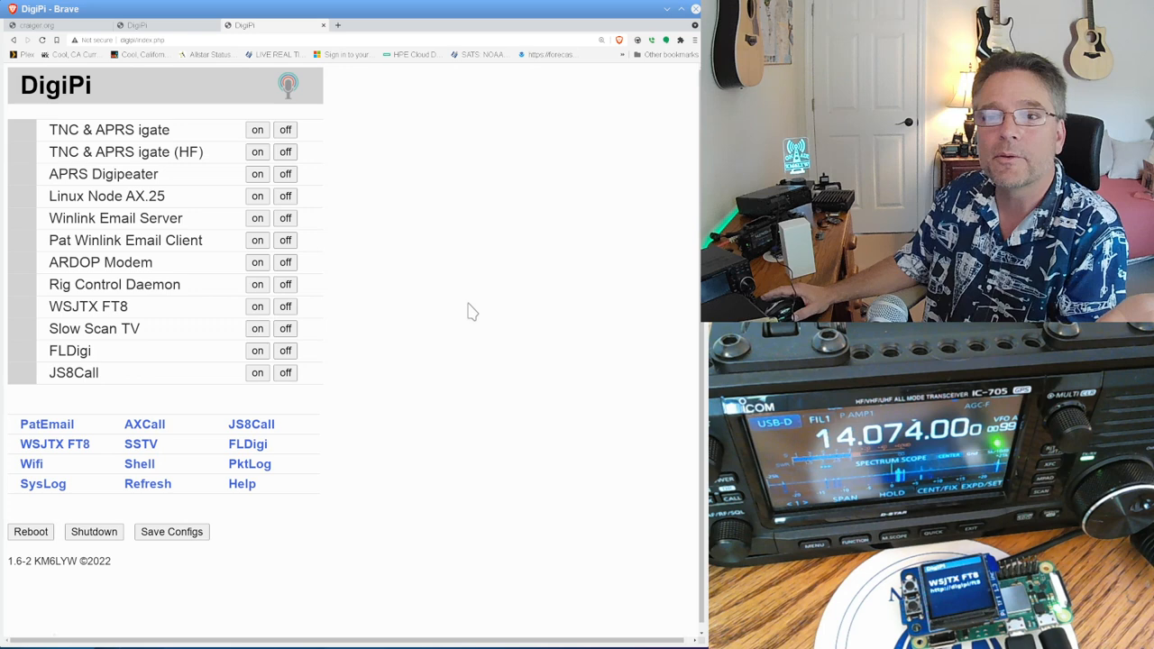
mouse_move(468, 384)
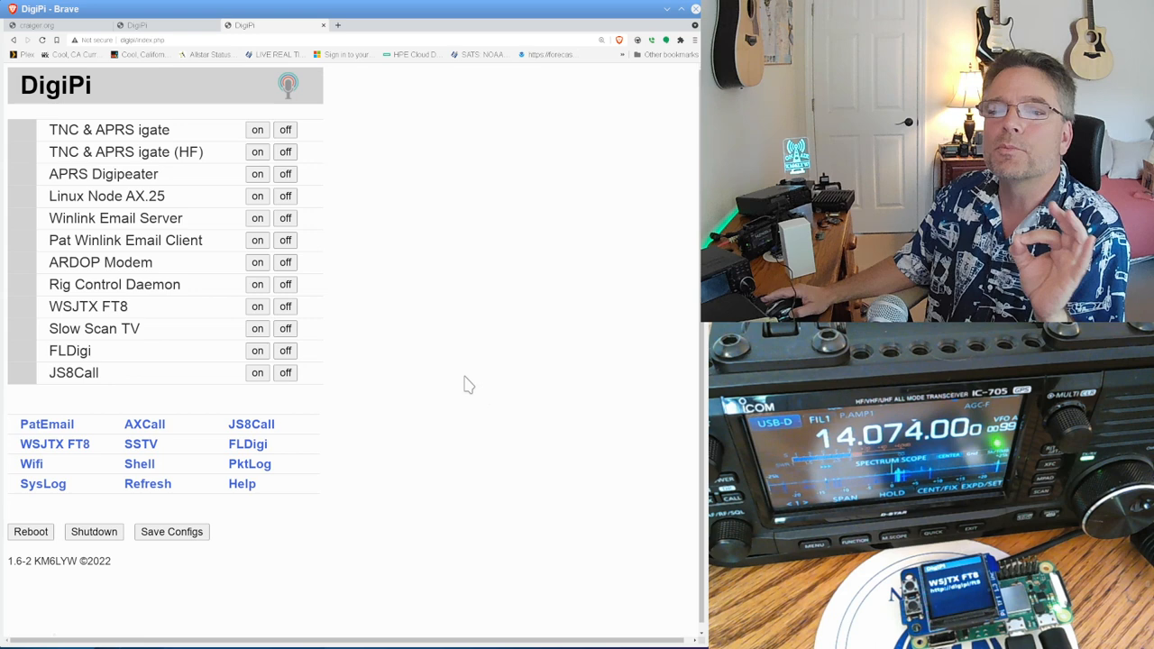
mouse_move(554, 560)
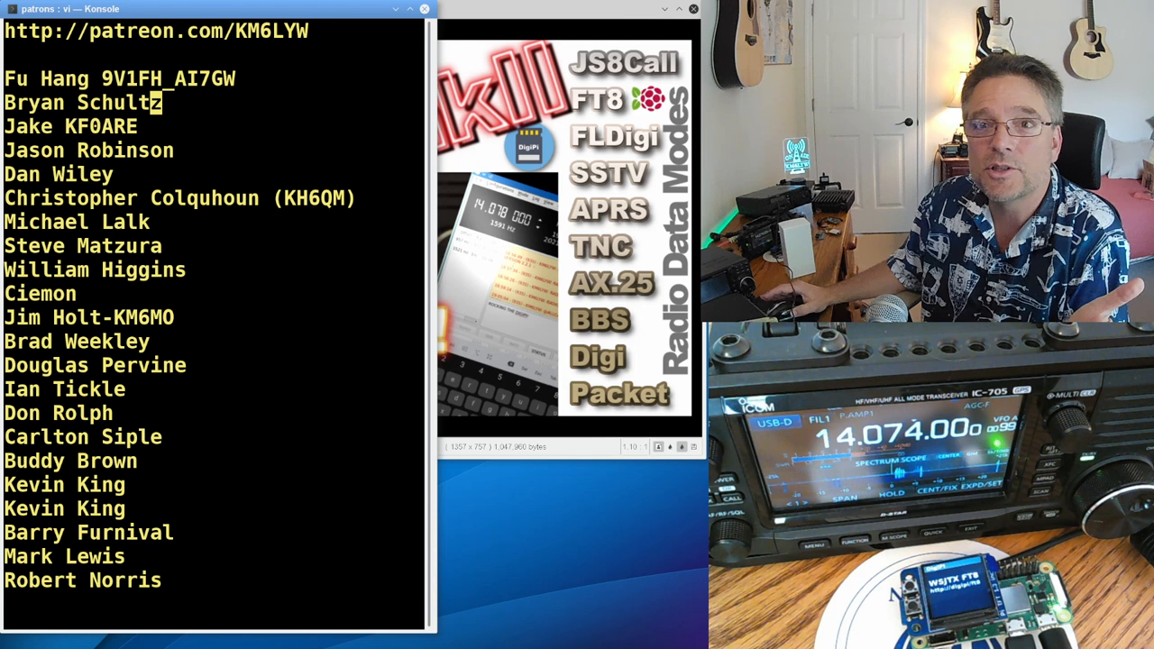
mouse_move(259, 402)
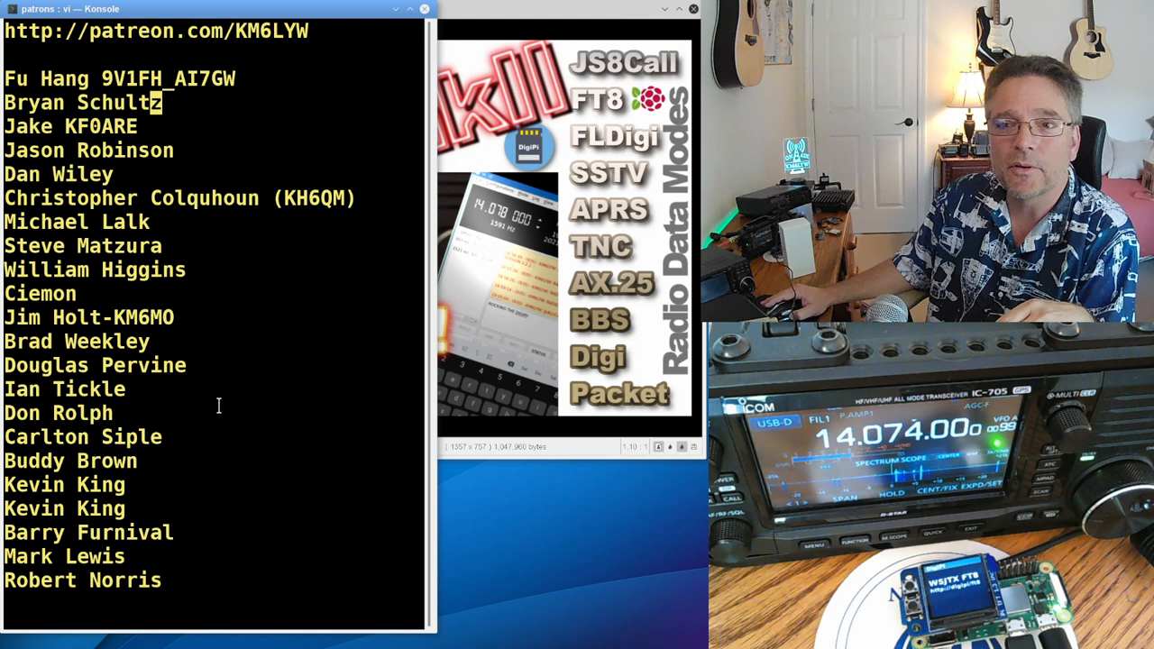
mouse_move(225, 399)
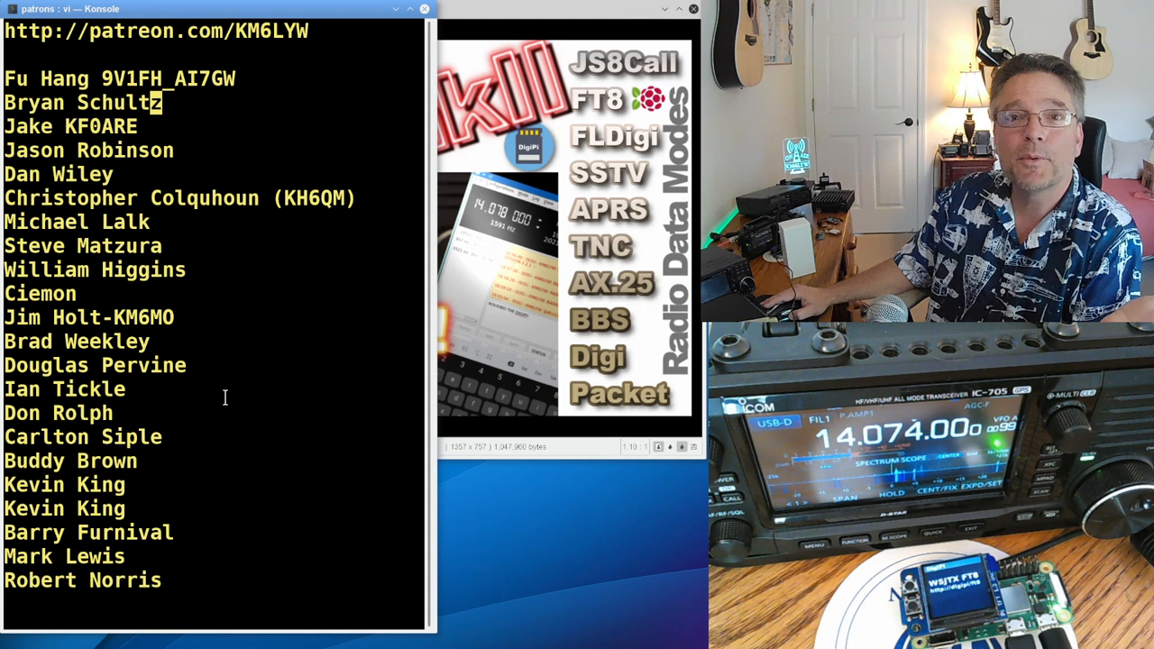
mouse_move(227, 310)
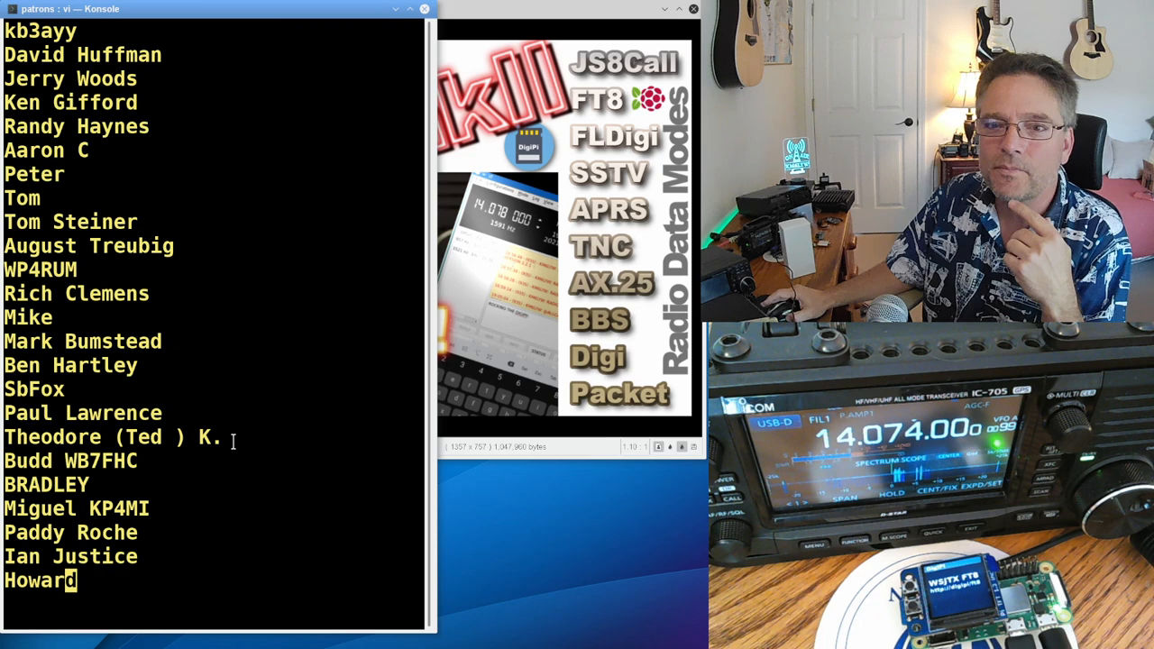
scroll(down, 3)
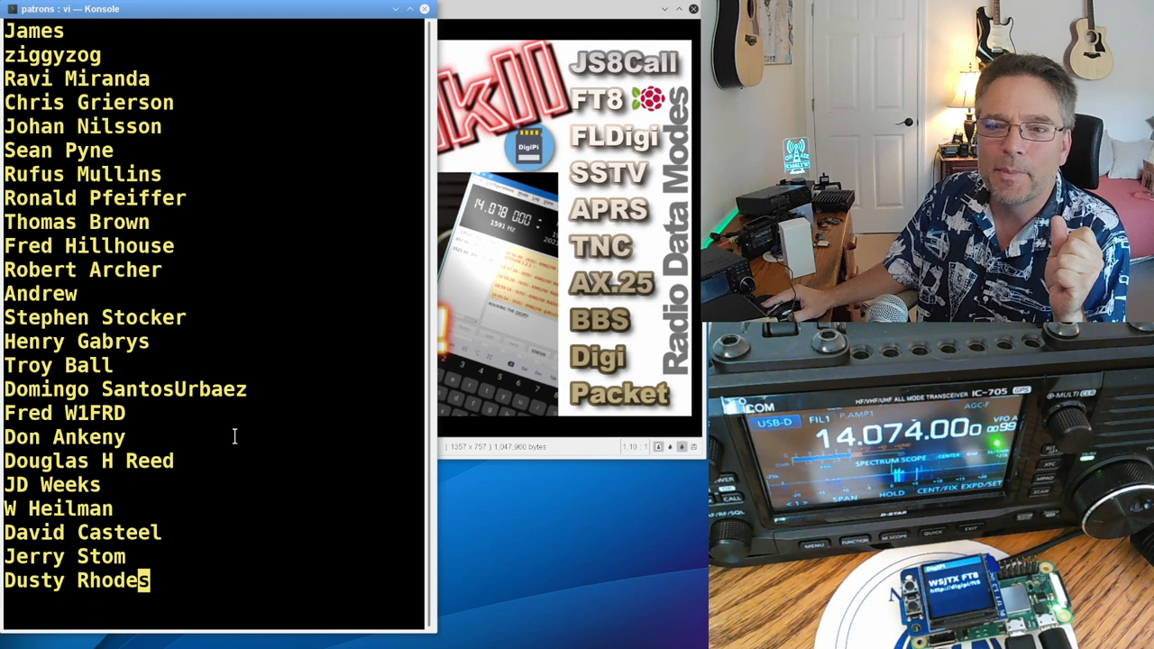
scroll(down, 3)
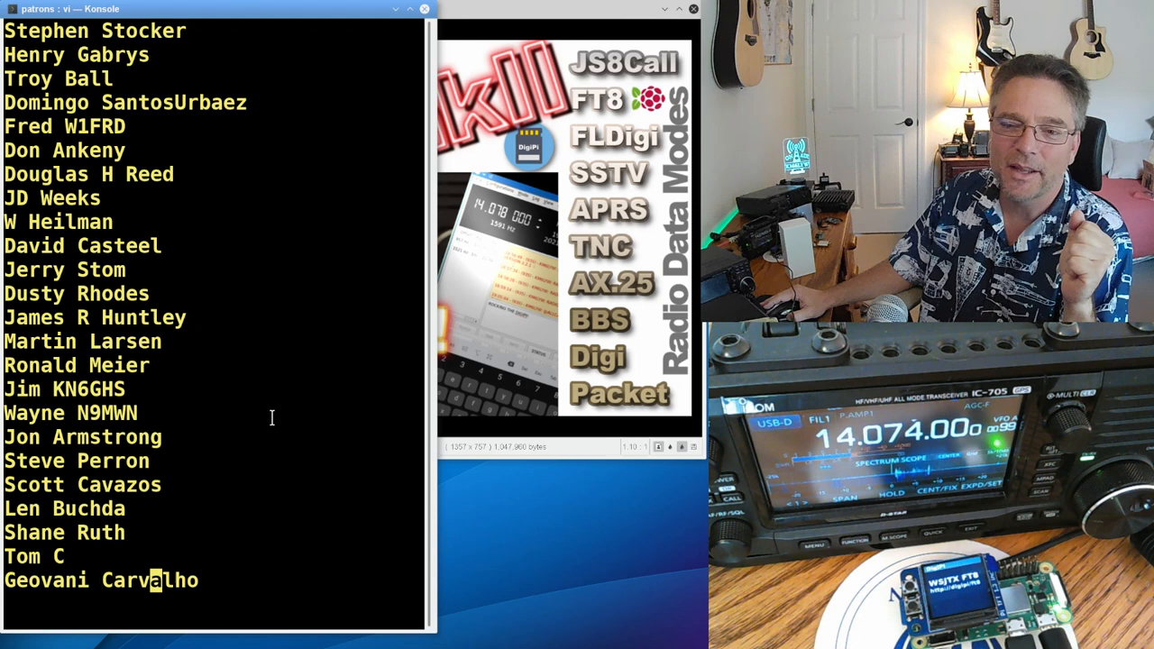
scroll(down, 3)
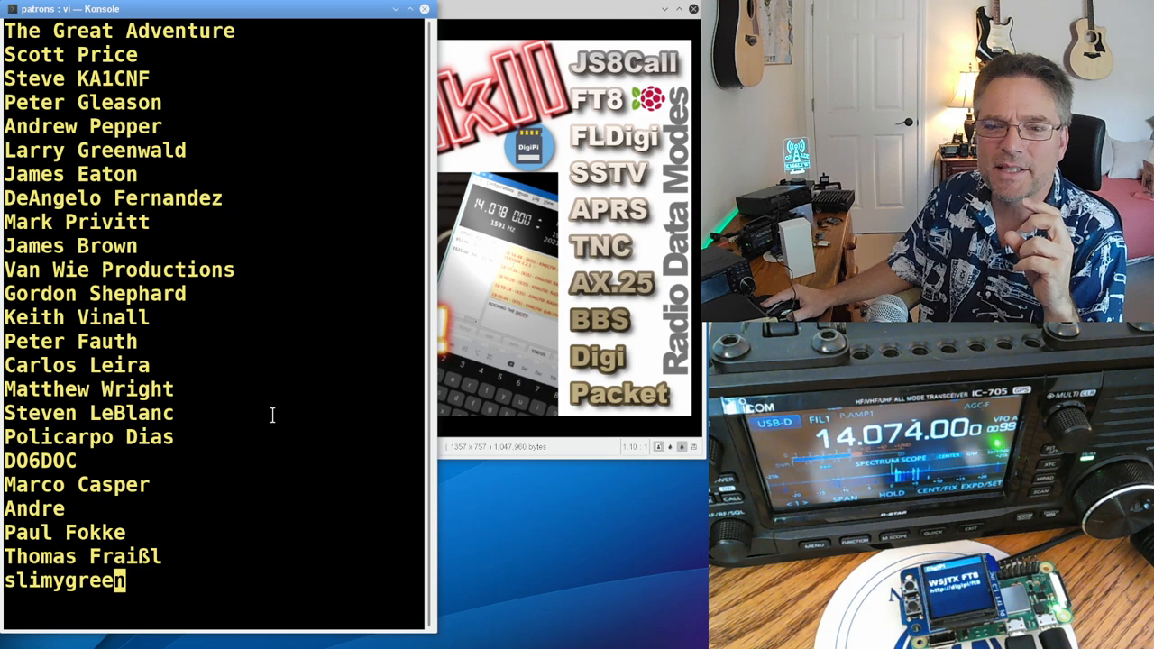
scroll(down, 3)
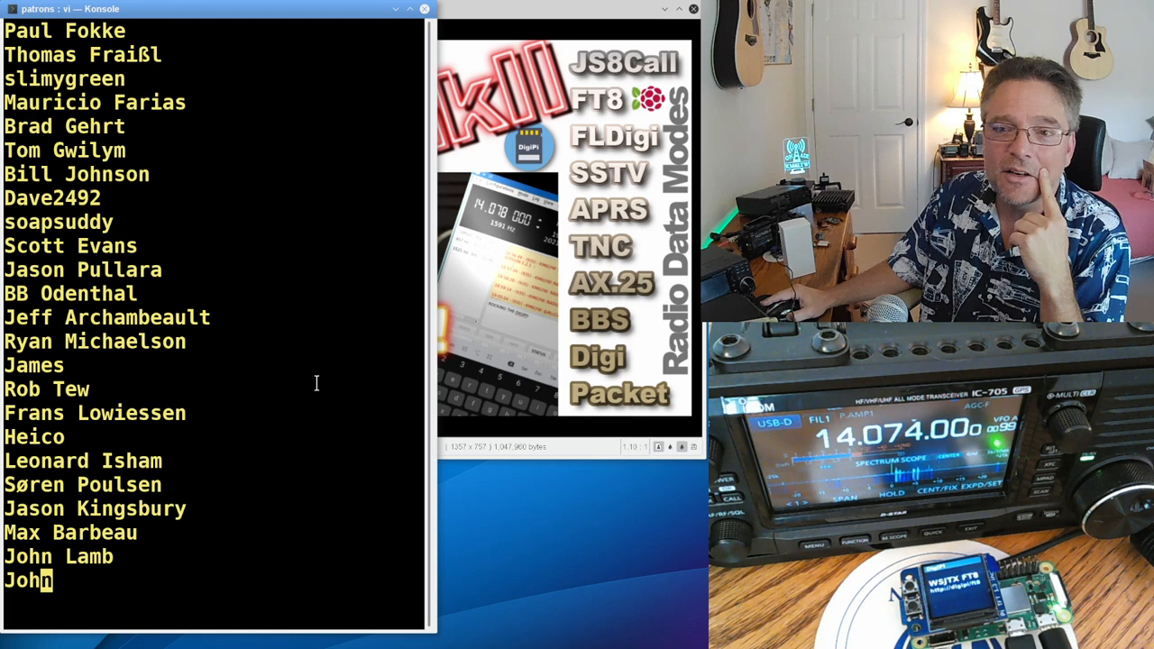
scroll(down, 3)
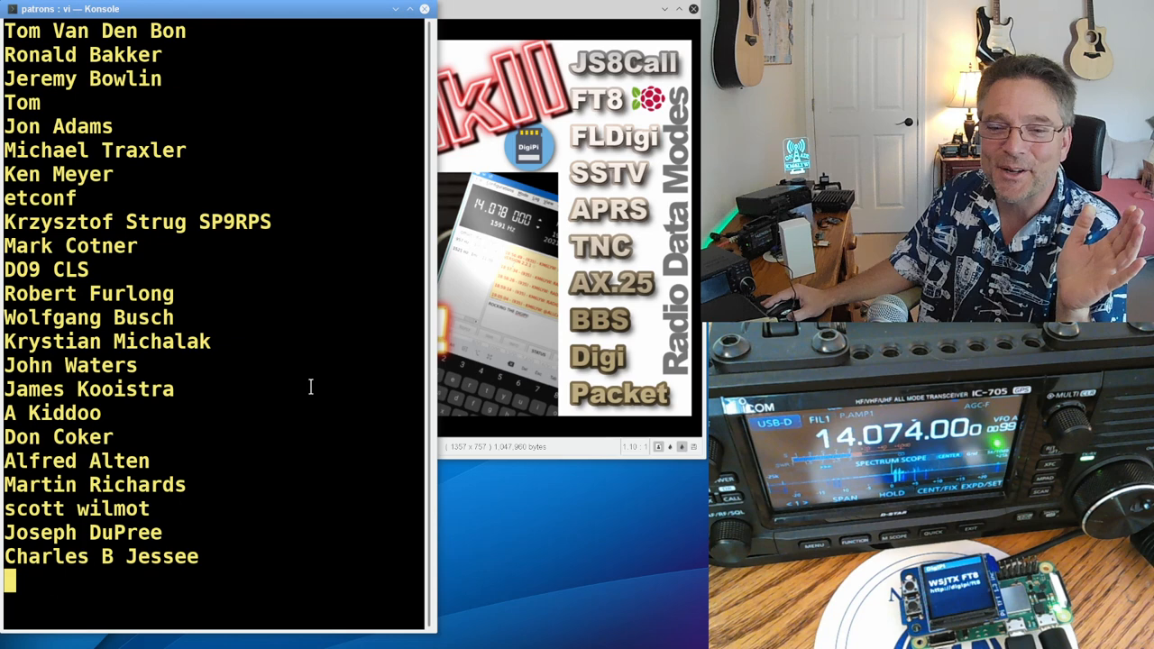